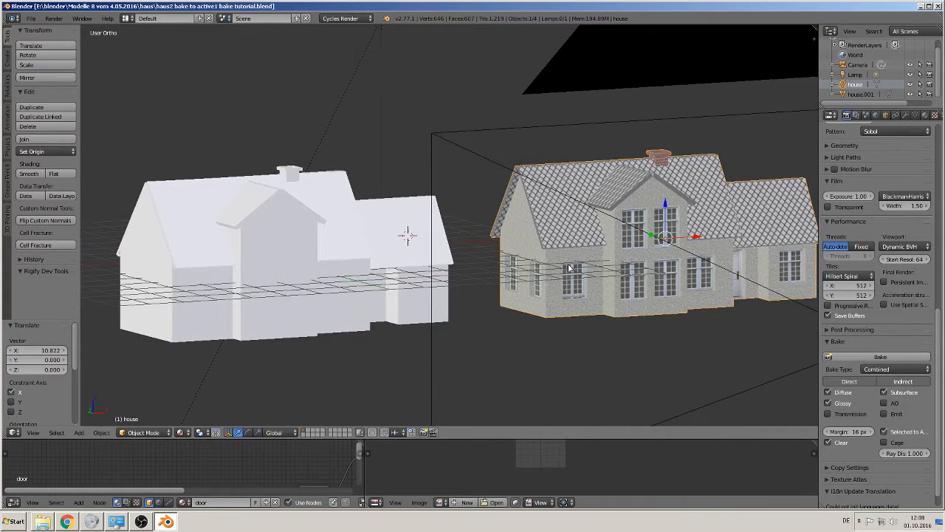
pyautogui.moveTo(561, 247)
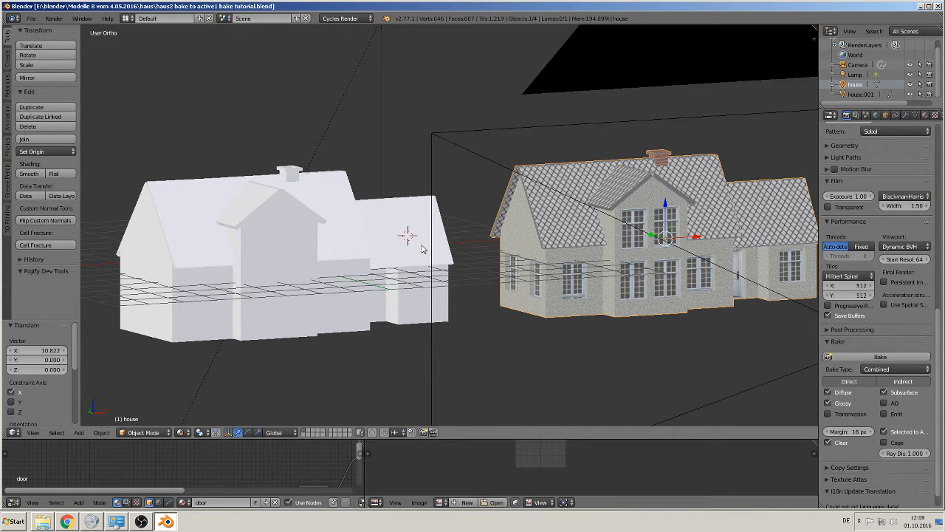
pyautogui.moveTo(570, 240)
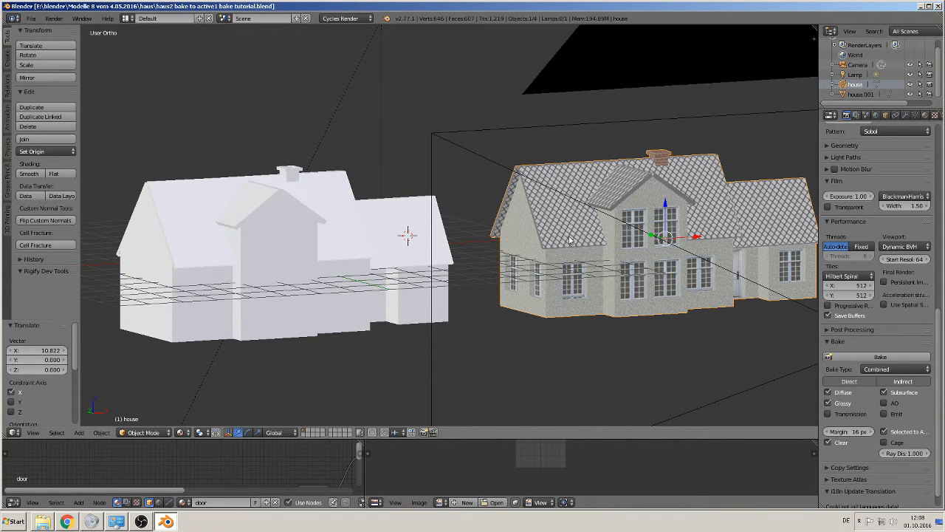
pyautogui.moveTo(662, 224)
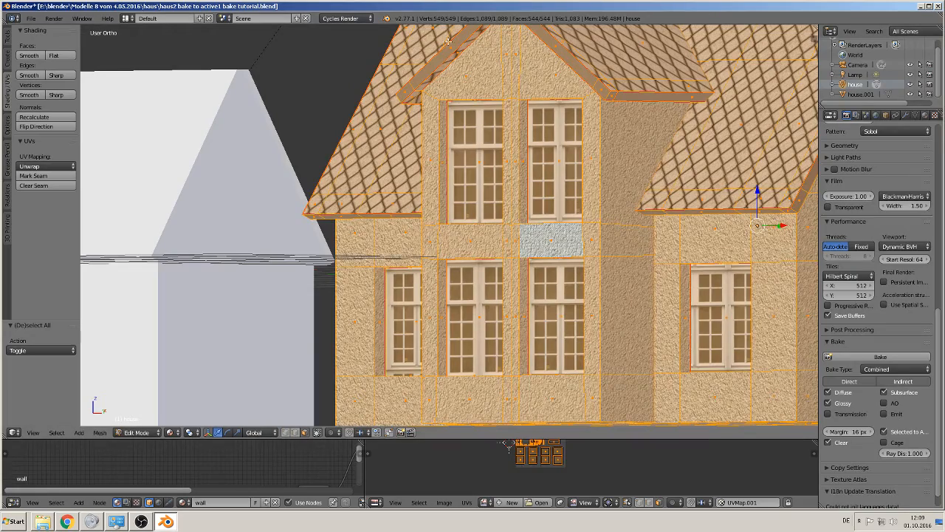
# Toggle Edit Mode on the high-poly and low-poly houses, selecting all, then return to Object Mode
pyautogui.press('Tab')
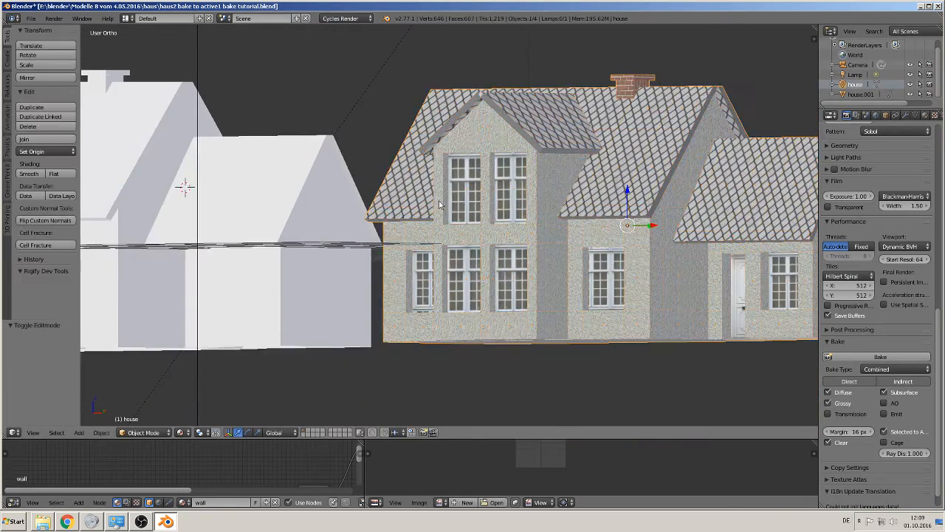
pyautogui.moveTo(444, 222); pyautogui.dragTo(517, 185)
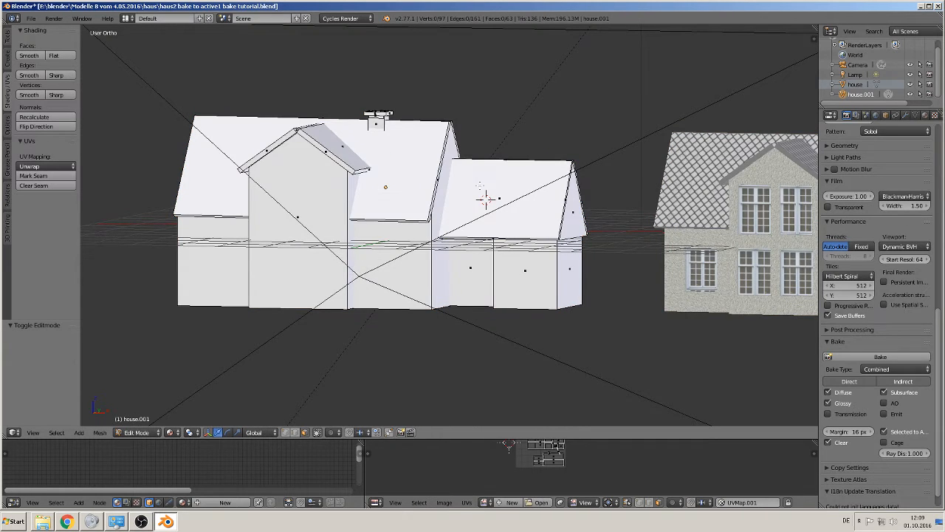
pyautogui.press('a')
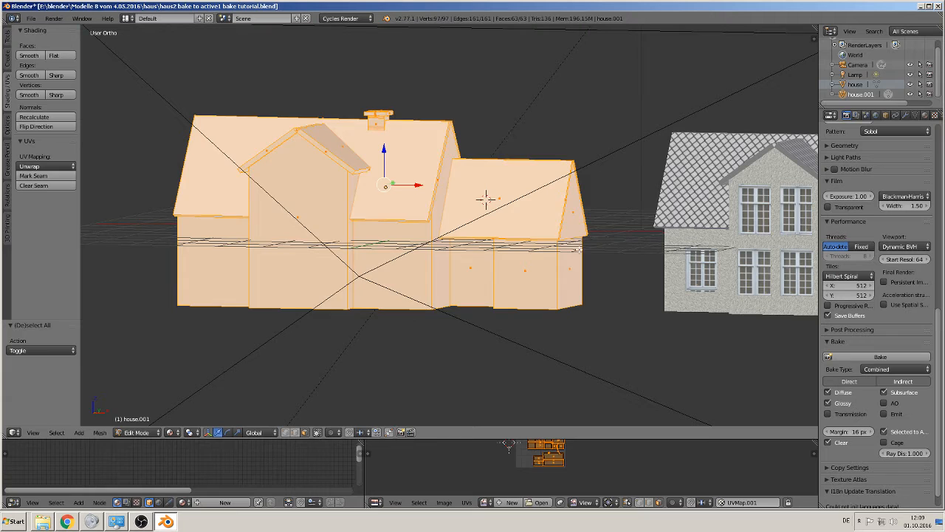
pyautogui.press('Tab')
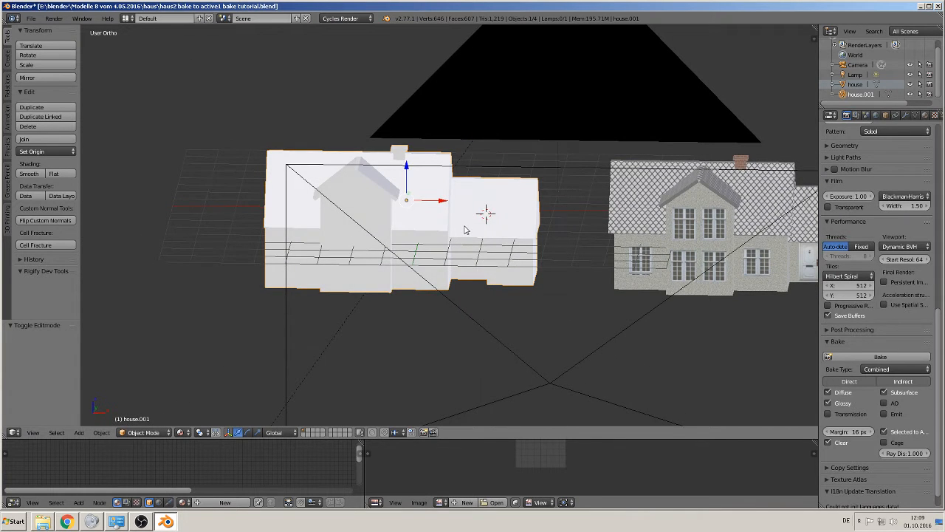
pyautogui.moveTo(648, 305)
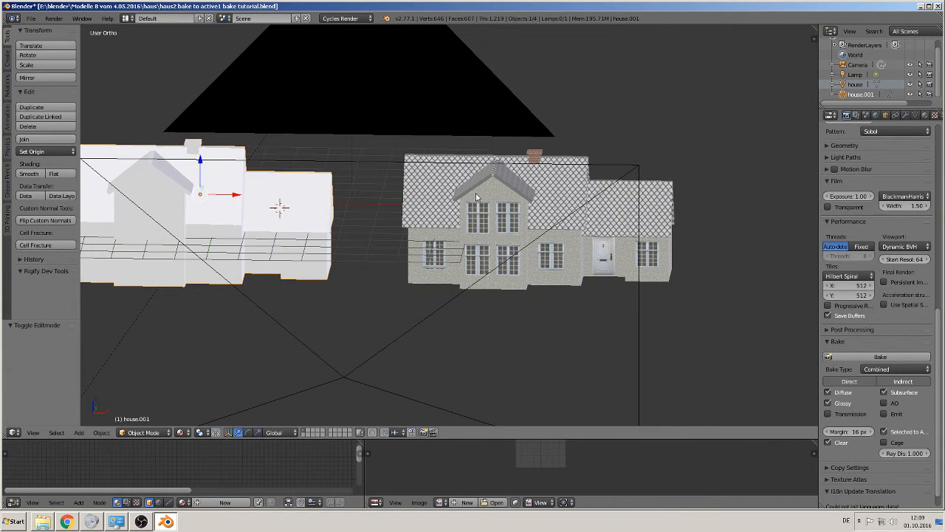
pyautogui.press('Tab')
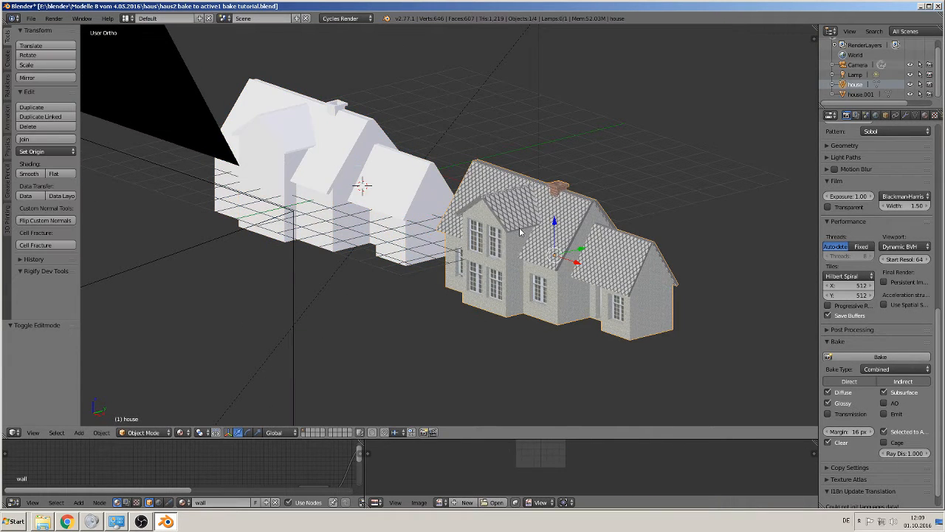
pyautogui.press('Tab')
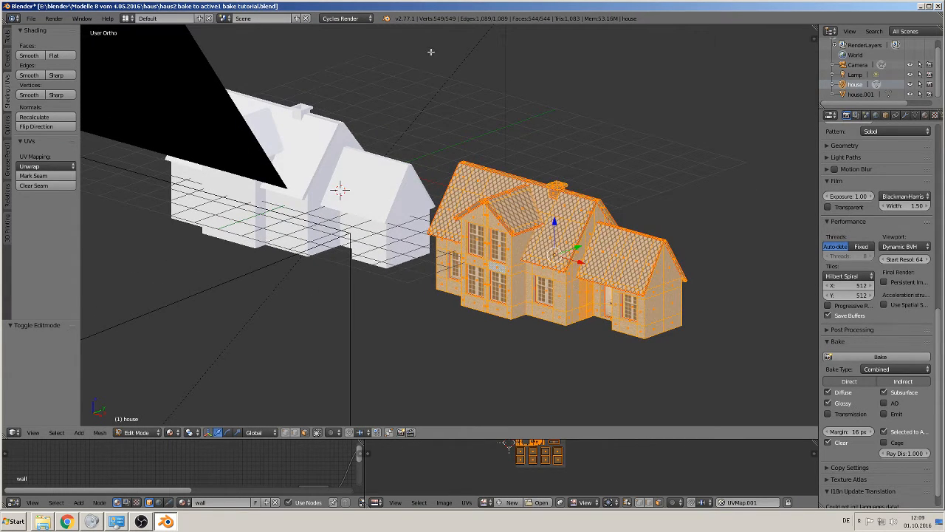
pyautogui.moveTo(496, 218)
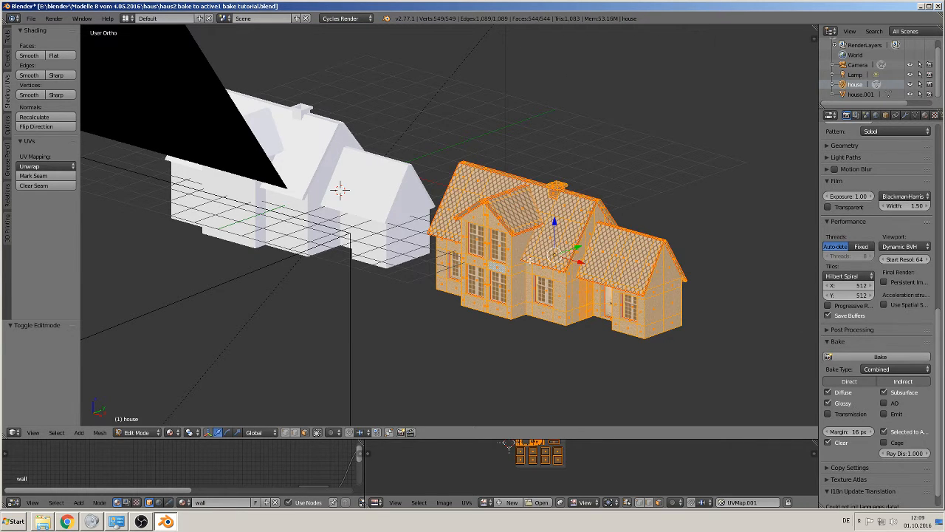
pyautogui.press('Tab')
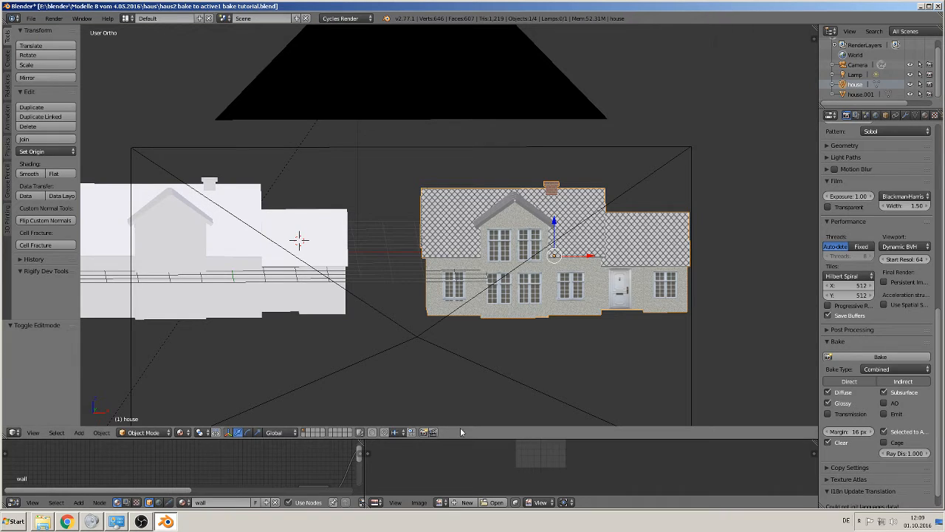
# Drag the 3D View border upward to enlarge the Node Editor and UV/Image Editor
pyautogui.click(217, 230)
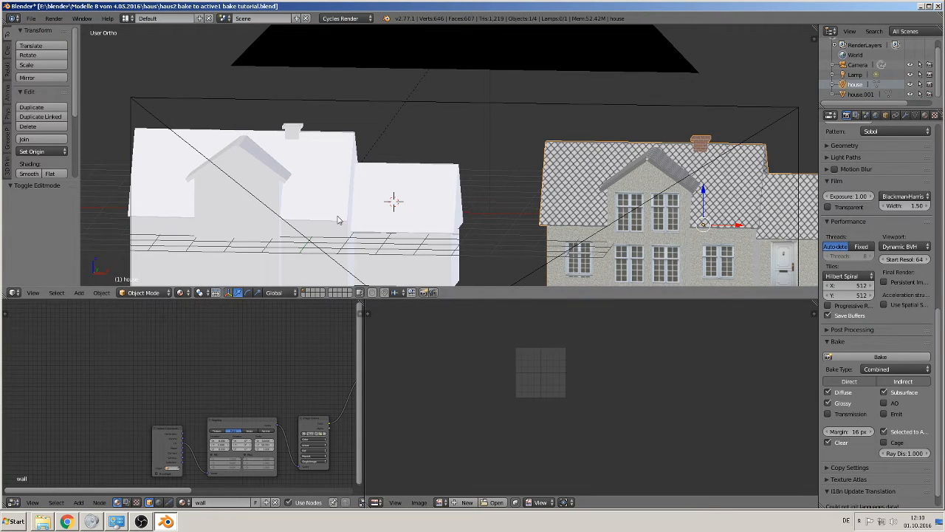
pyautogui.moveTo(578, 297)
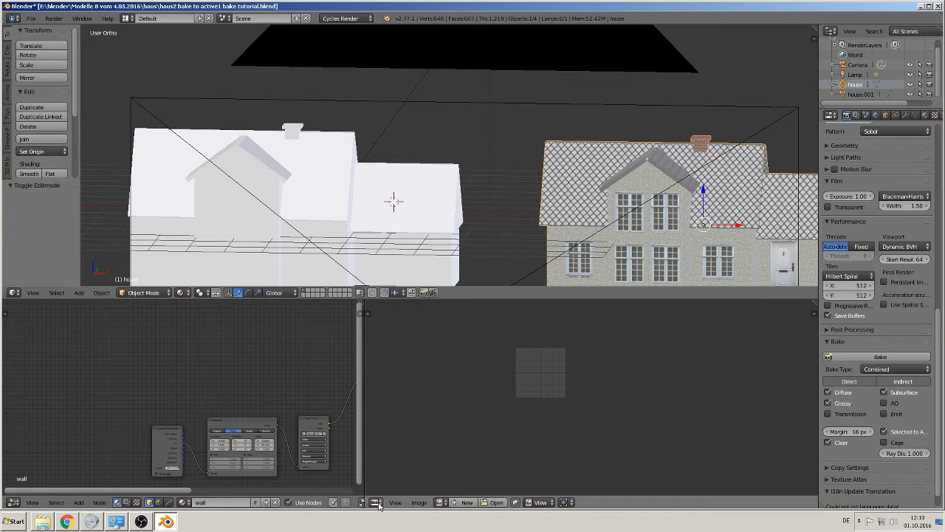
# Show the UV/Image Editor and create a 1024×1024 image named 'house bake diffuse 1'
pyautogui.click(375, 502)
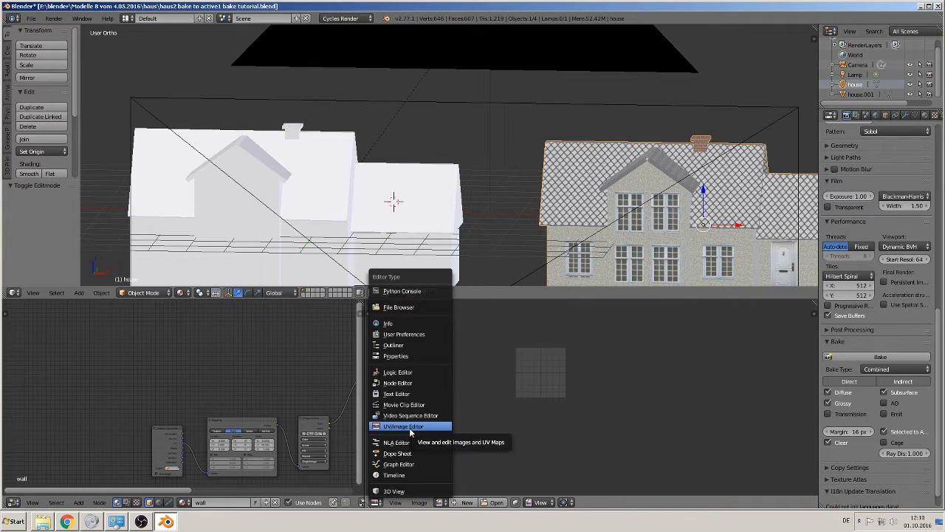
pyautogui.click(404, 426)
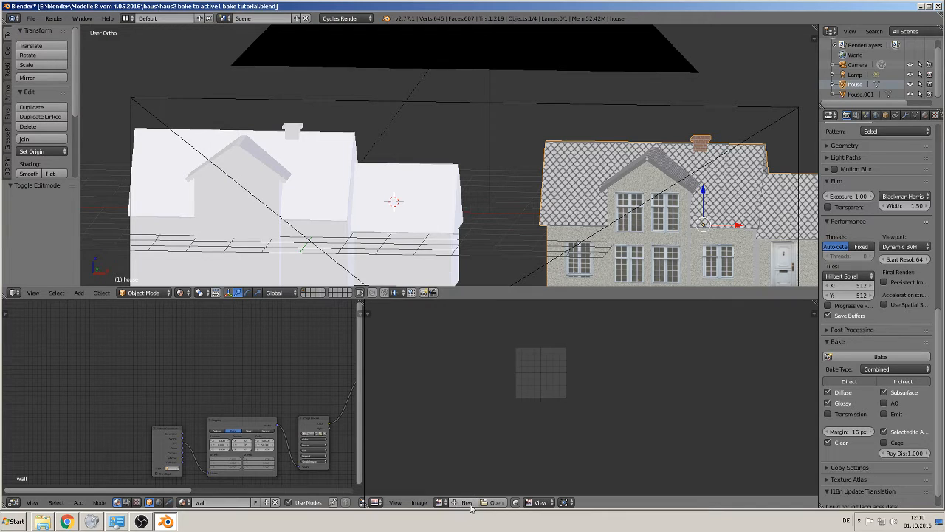
pyautogui.click(467, 502)
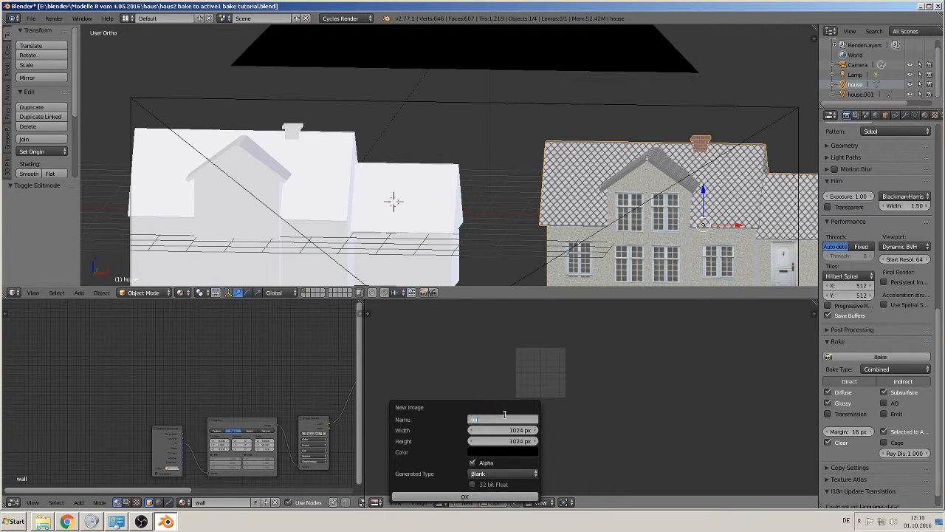
pyautogui.write('house bake diffuse 1')
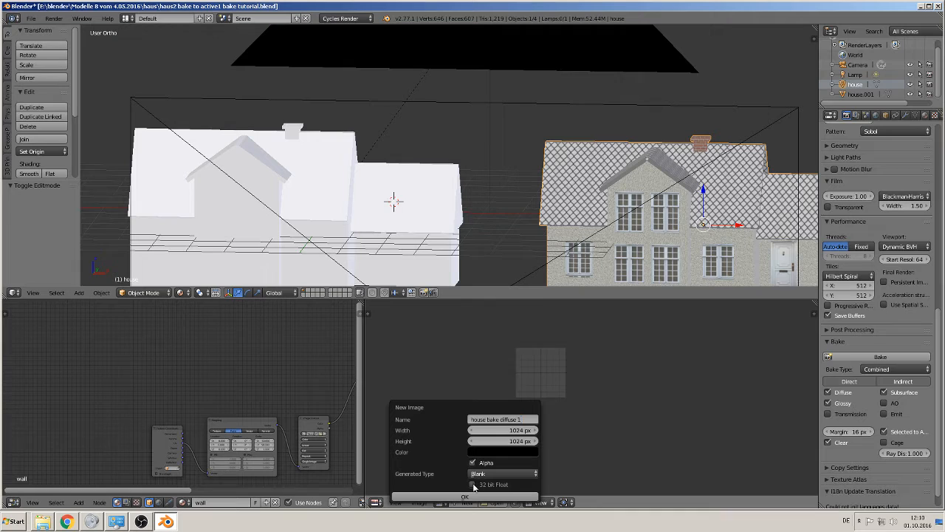
pyautogui.click(474, 485)
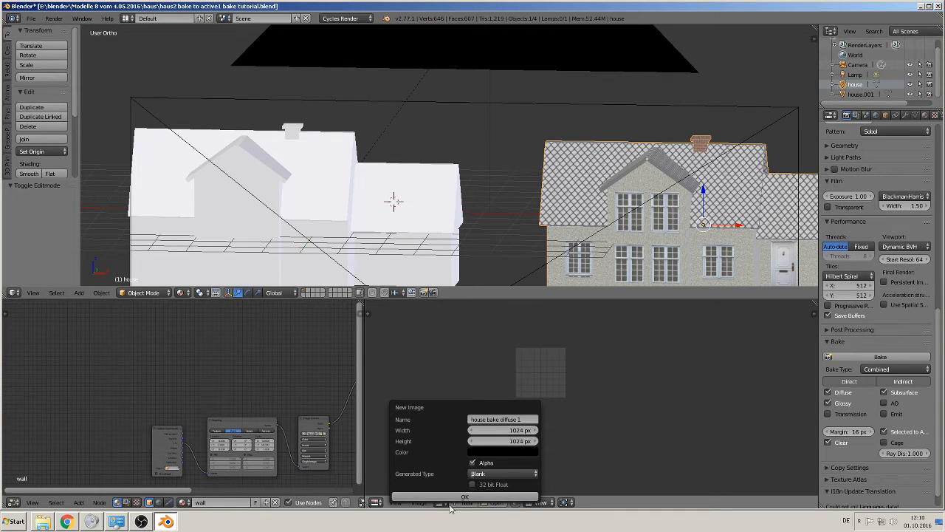
pyautogui.click(465, 496)
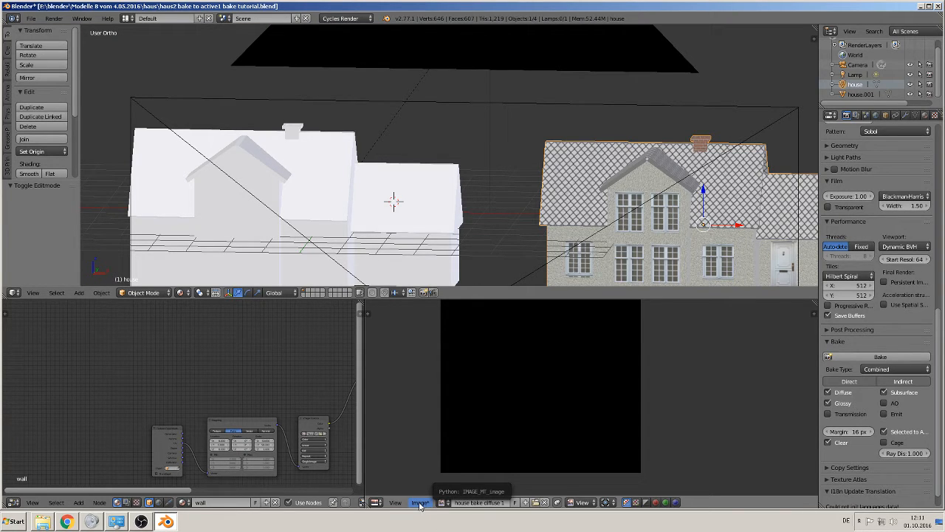
# Save the 'house bake diffuse 1' image to disk via the Image menu's Save As
pyautogui.click(419, 502)
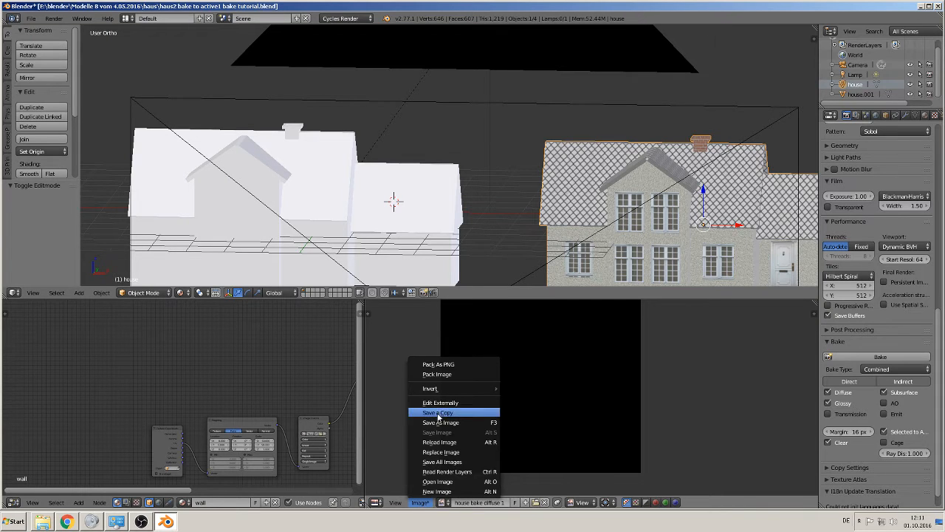
pyautogui.moveTo(441, 422)
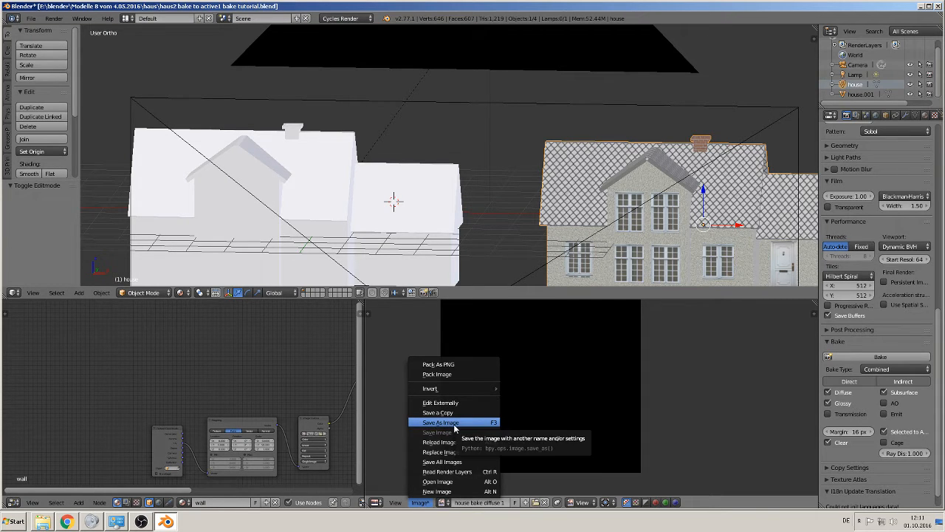
pyautogui.click(441, 422)
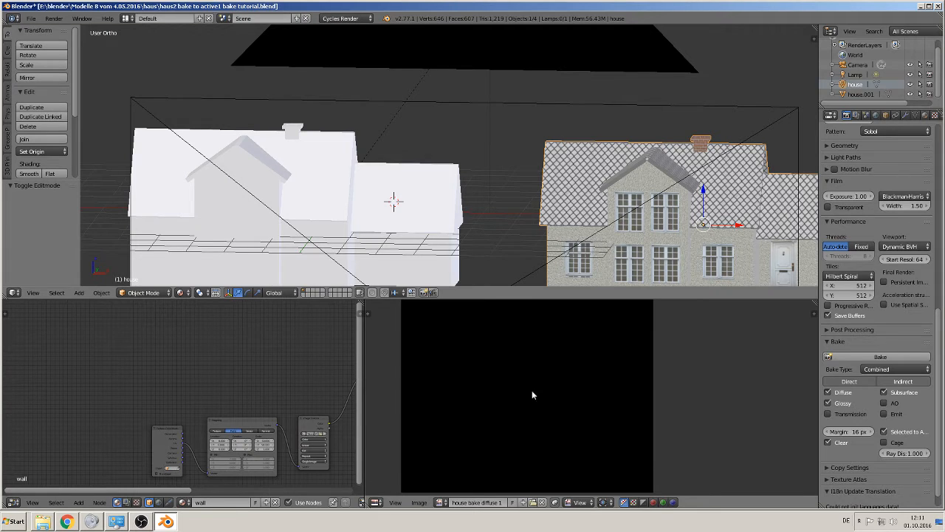
pyautogui.moveTo(777, 173)
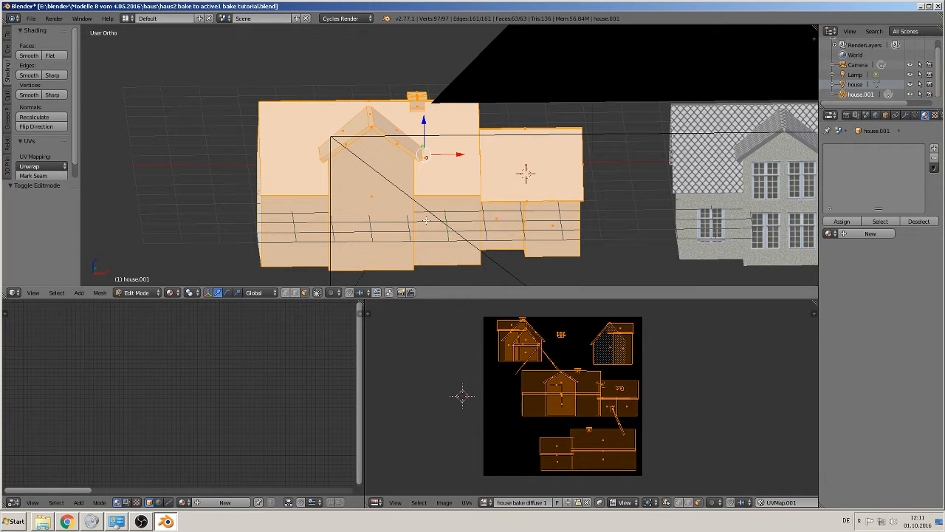
# Unwrap the low-poly house with Smart UV Project and confirm its settings
pyautogui.click(30, 166)
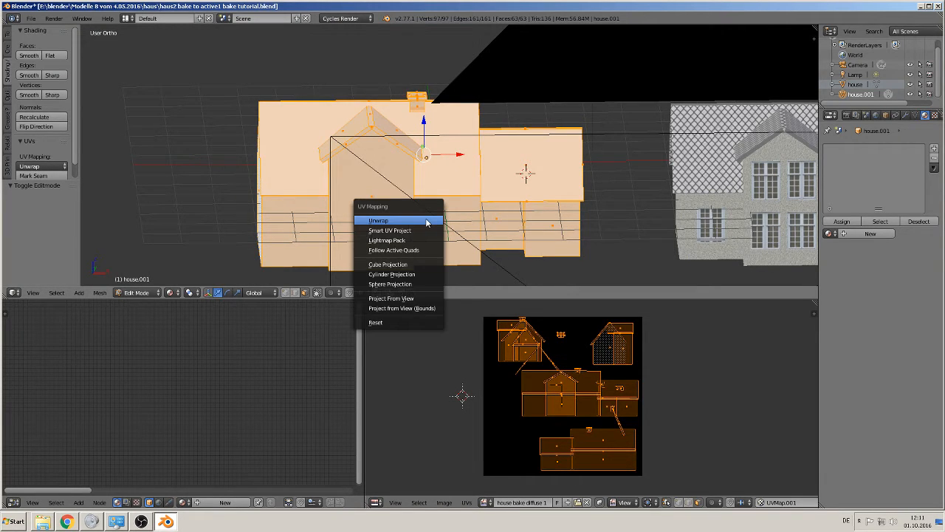
pyautogui.moveTo(390, 230)
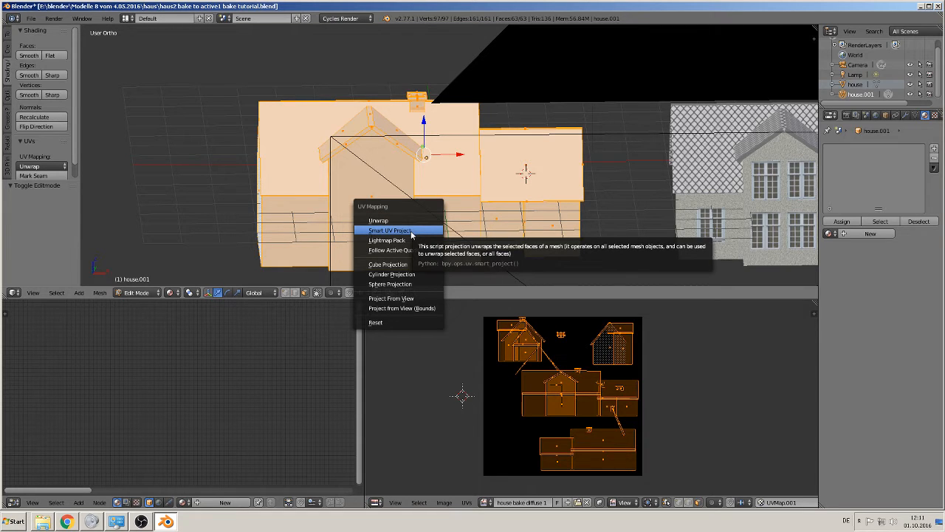
pyautogui.click(389, 229)
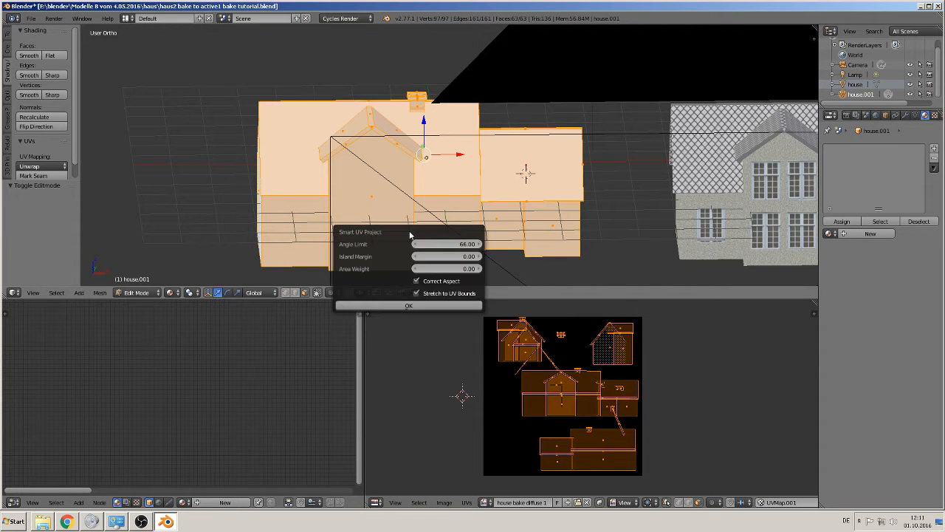
pyautogui.click(409, 306)
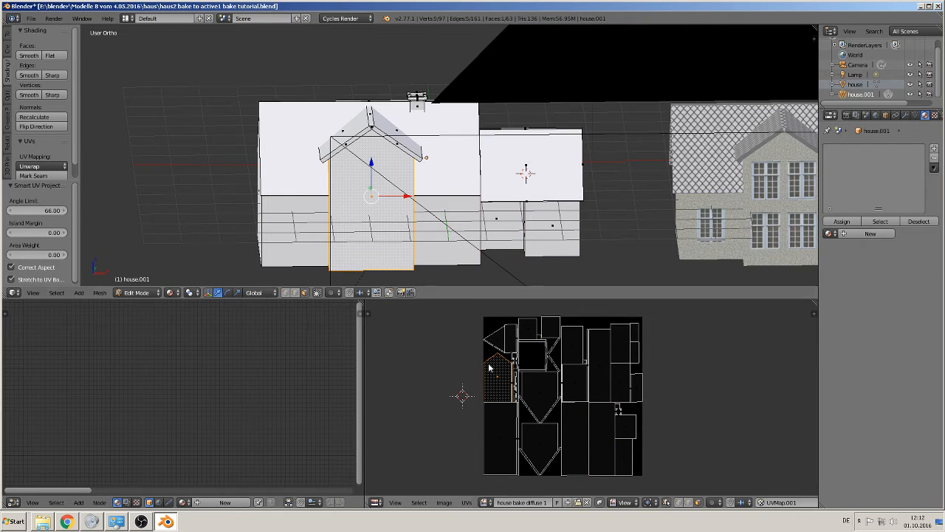
pyautogui.moveTo(732, 395)
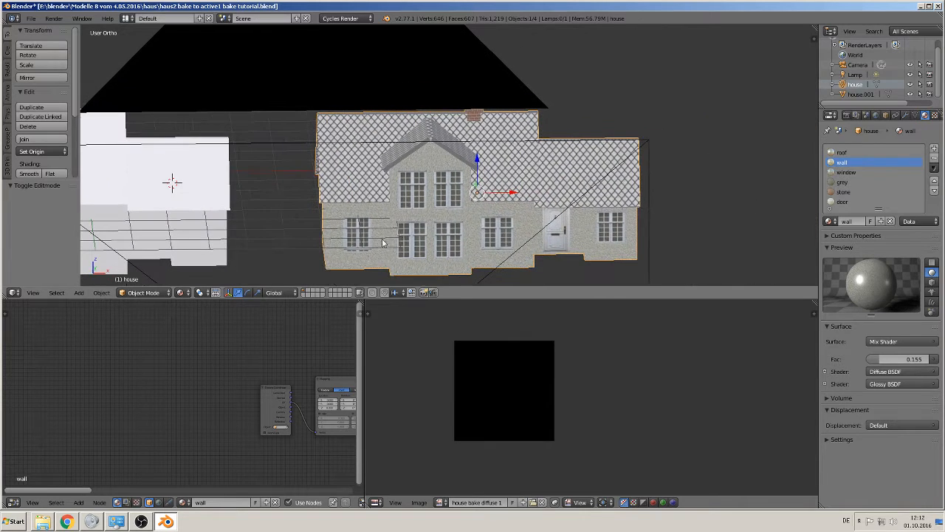
# Select the roof material slot and add an Image Texture node to its node tree
pyautogui.click(842, 152)
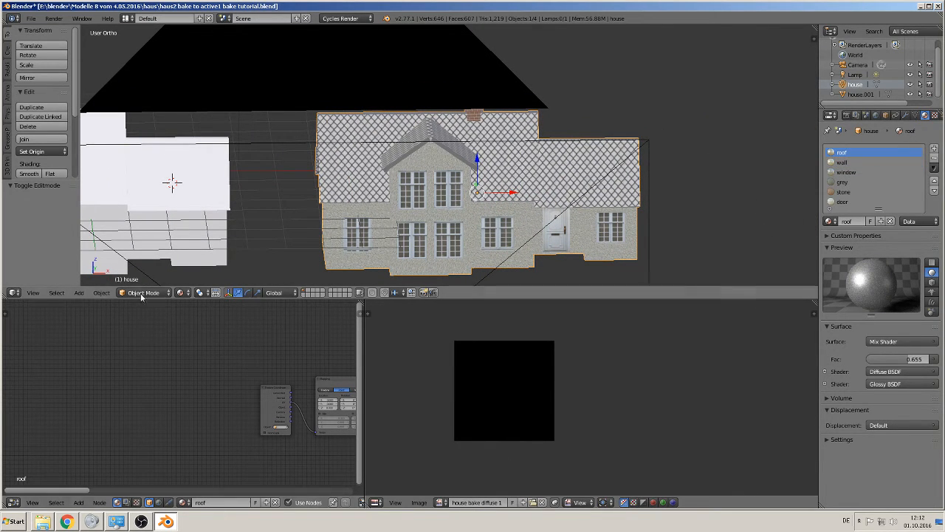
pyautogui.moveTo(478, 403)
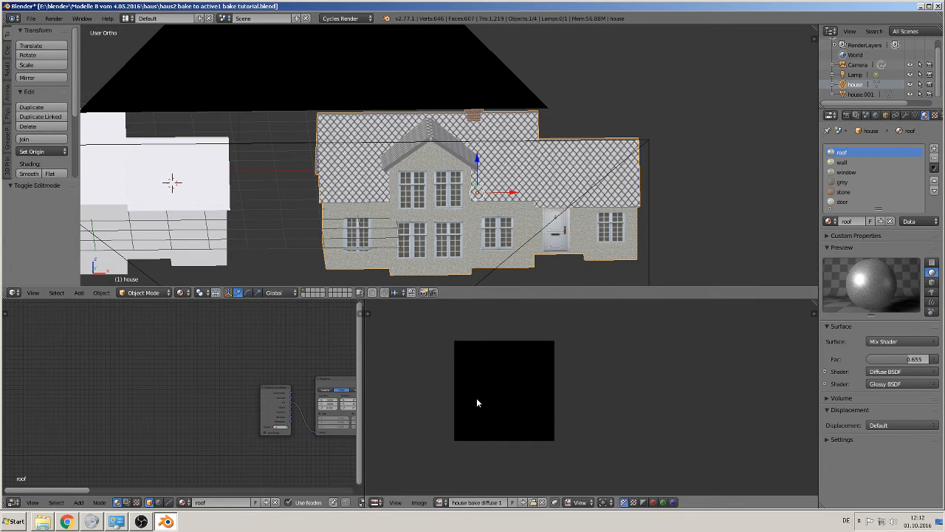
pyautogui.moveTo(765, 176)
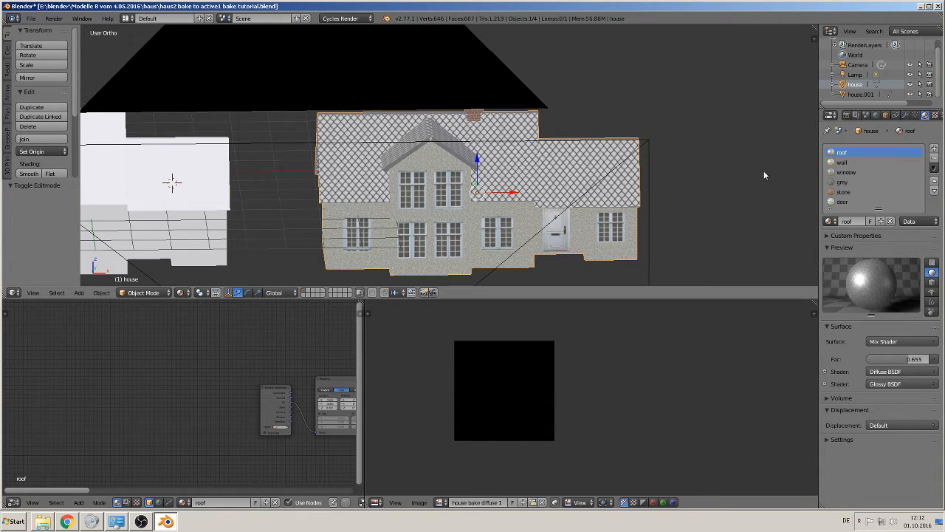
pyautogui.moveTo(472, 383)
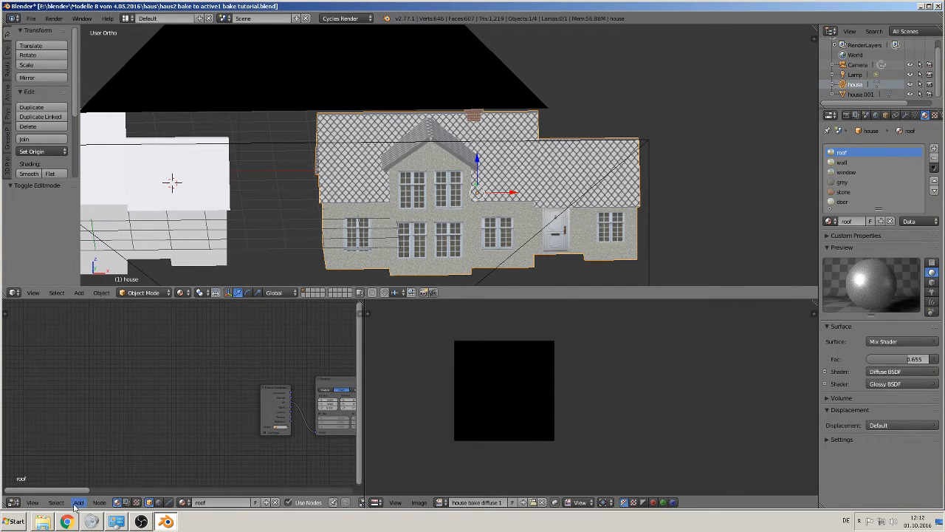
pyautogui.click(78, 502)
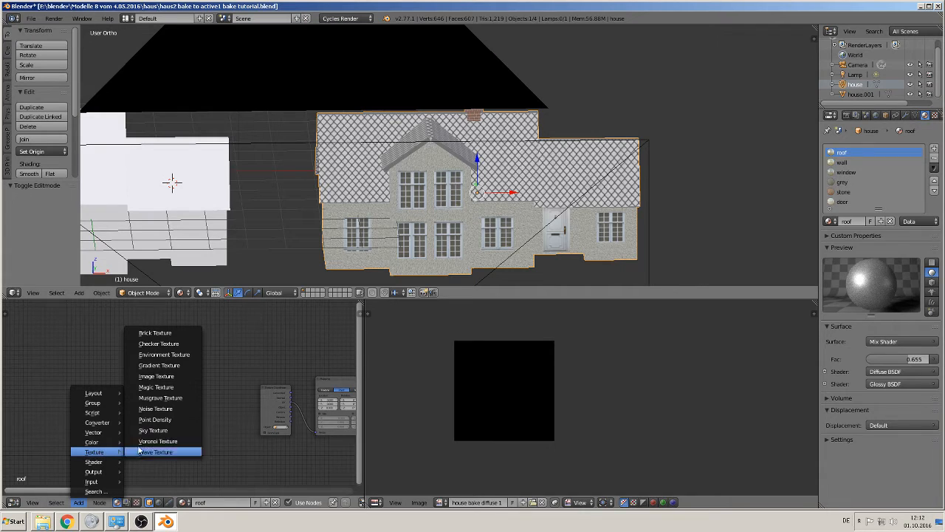
pyautogui.click(155, 451)
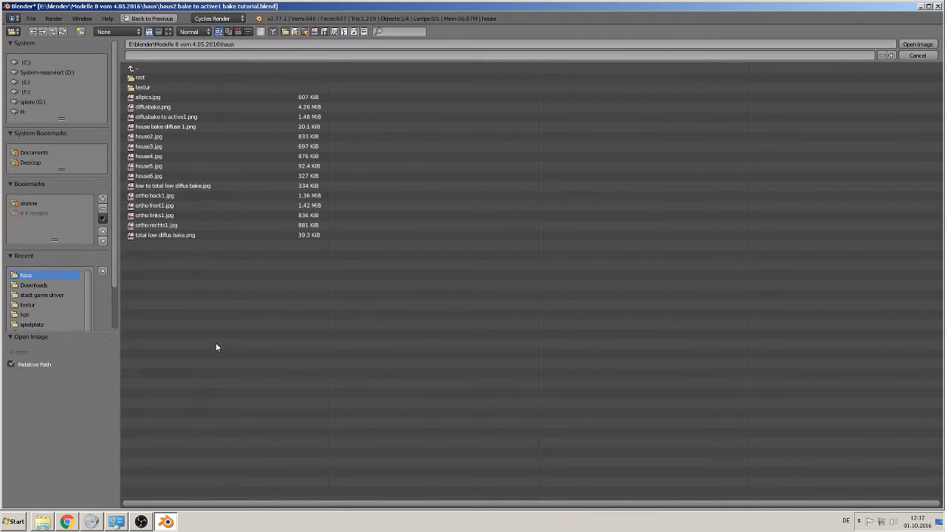
pyautogui.moveTo(197, 166)
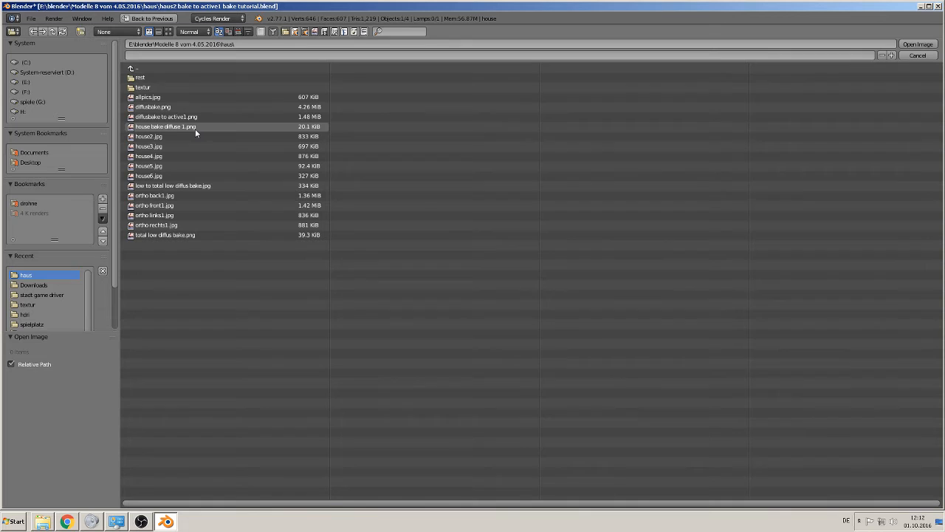
# Load house bake diffuse 1.png from the haus folder into the node
pyautogui.click(917, 43)
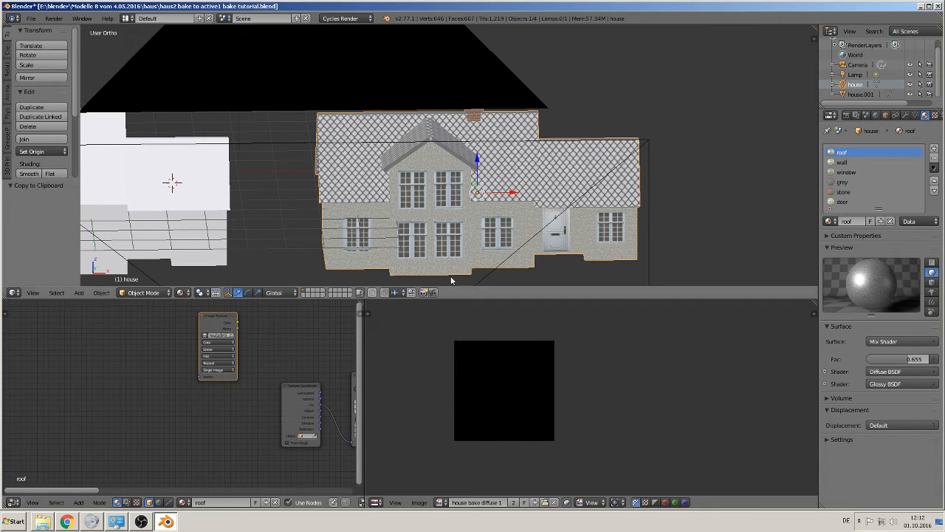
# Paste the image texture node into the wall, window, door and remaining material slots
pyautogui.click(842, 161)
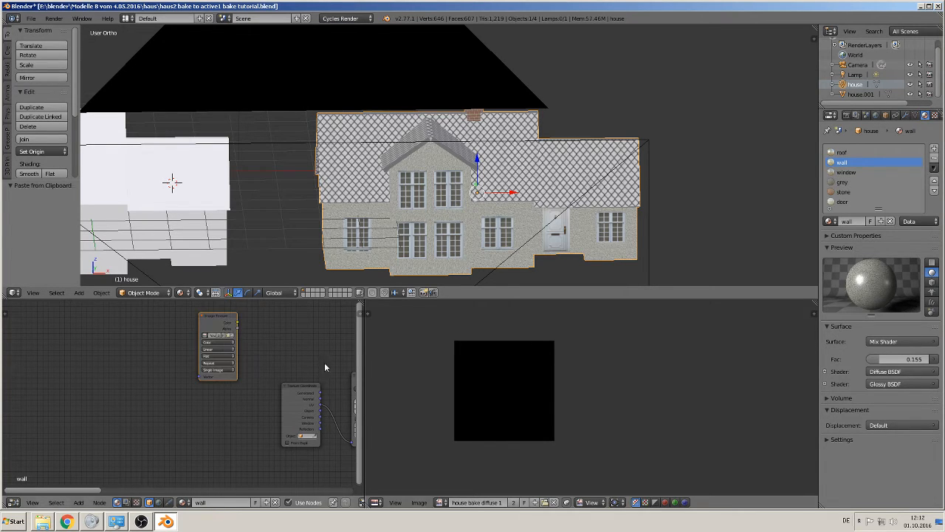
pyautogui.click(847, 172)
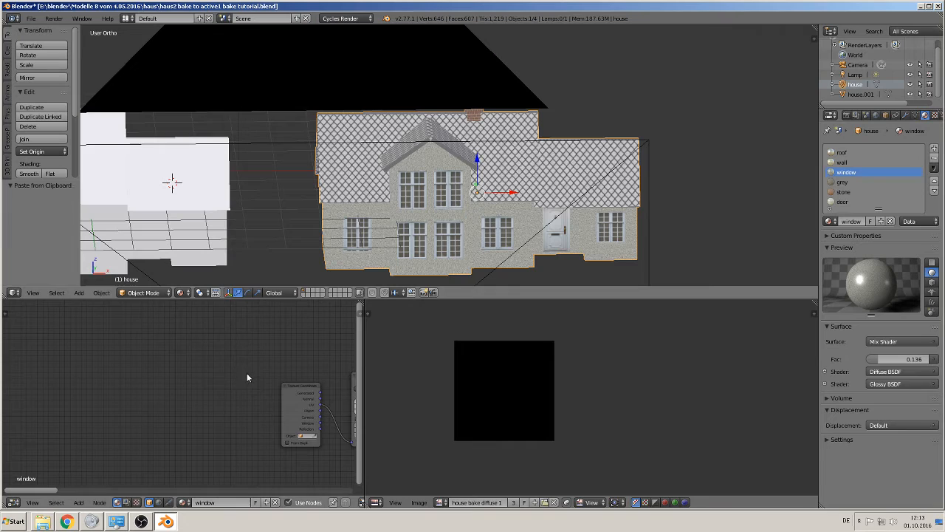
pyautogui.click(871, 181)
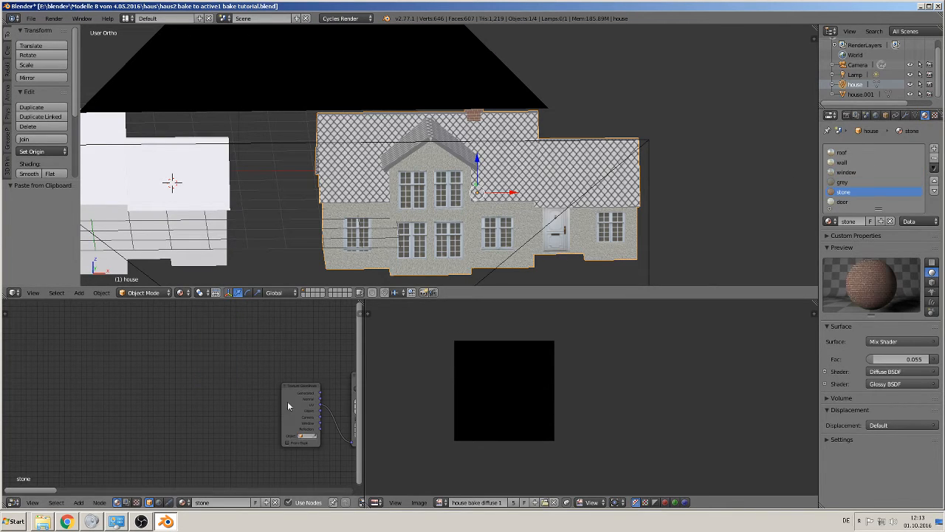
pyautogui.click(856, 202)
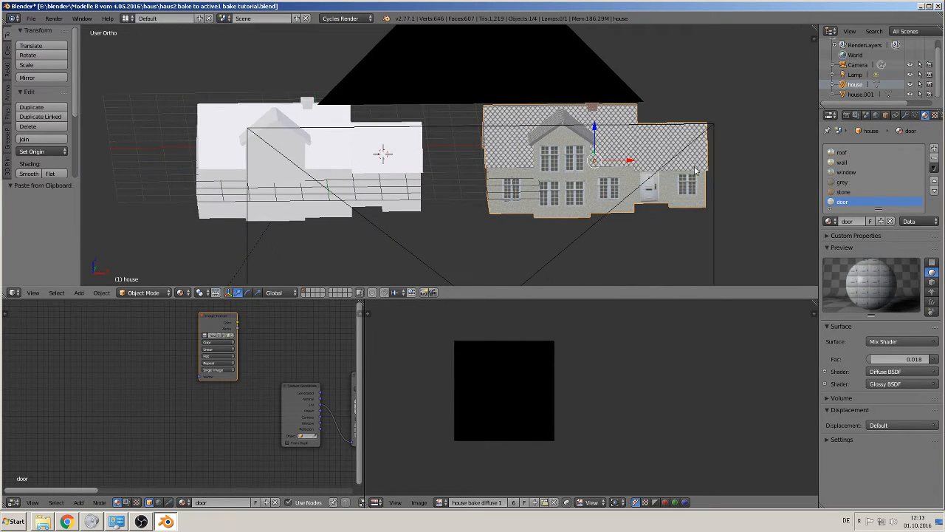
pyautogui.click(831, 116)
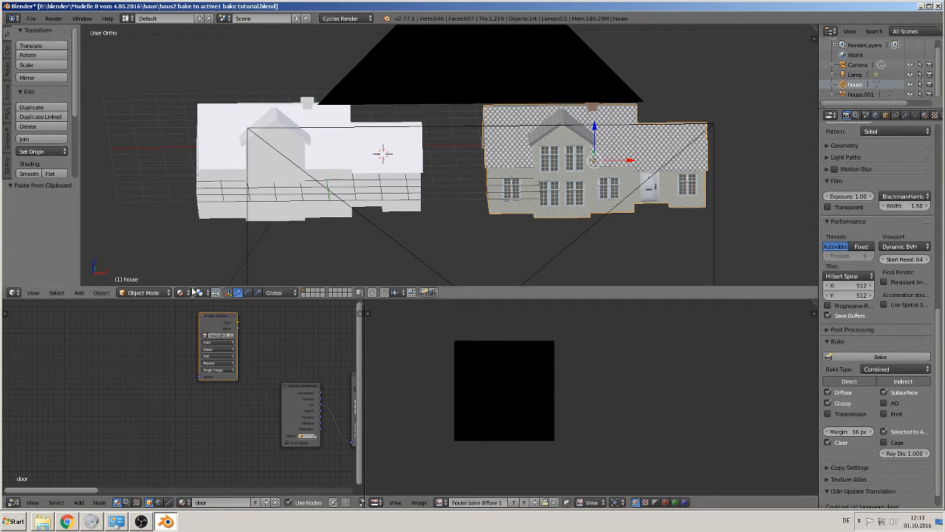
pyautogui.moveTo(500, 222)
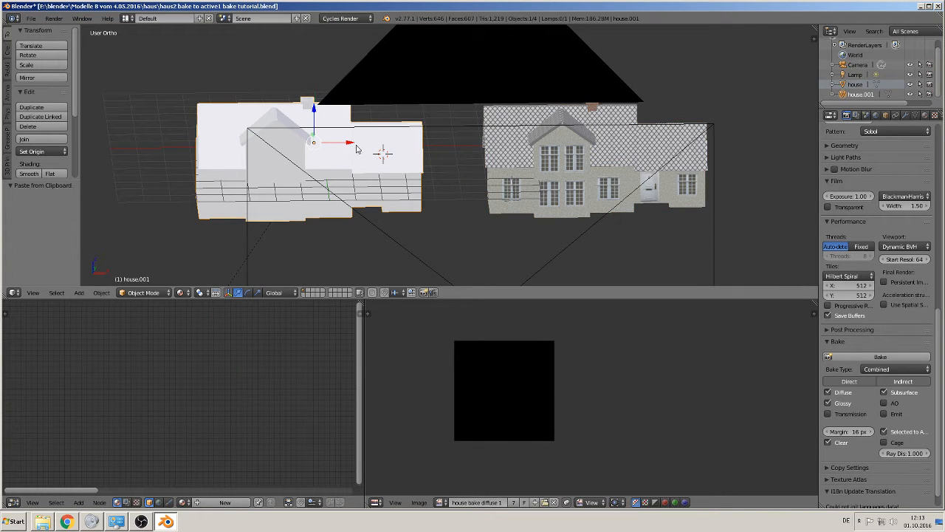
# Move the low-poly house 10.797 units along X onto the high-poly house
pyautogui.moveTo(310, 144); pyautogui.dragTo(568, 144)
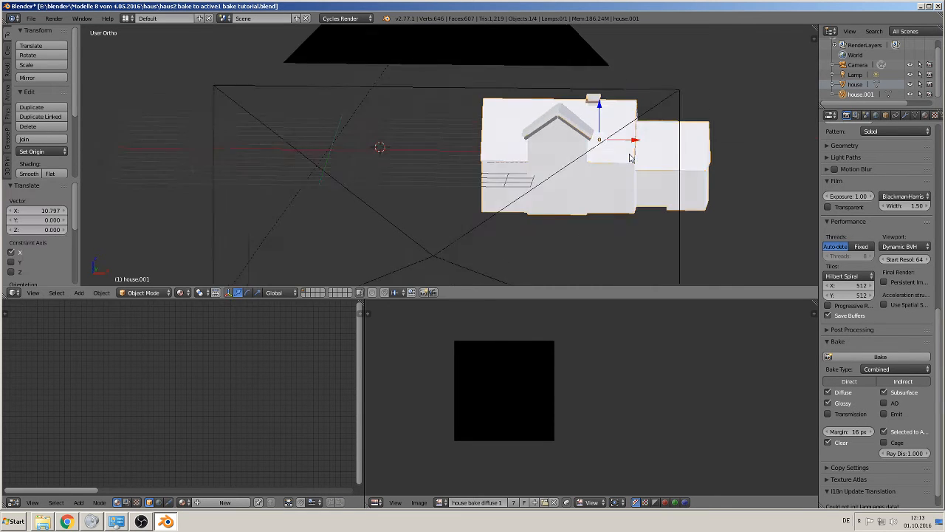
pyautogui.moveTo(628, 159); pyautogui.dragTo(658, 177)
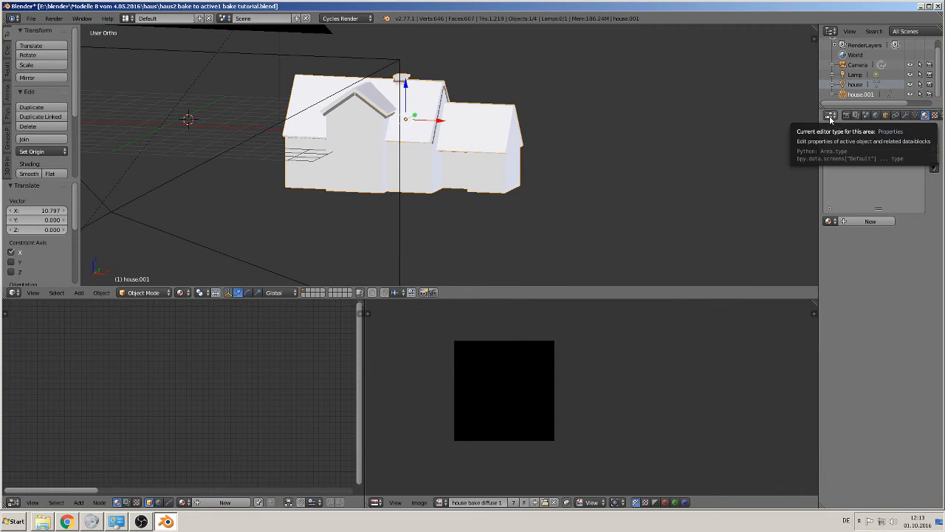
pyautogui.click(846, 115)
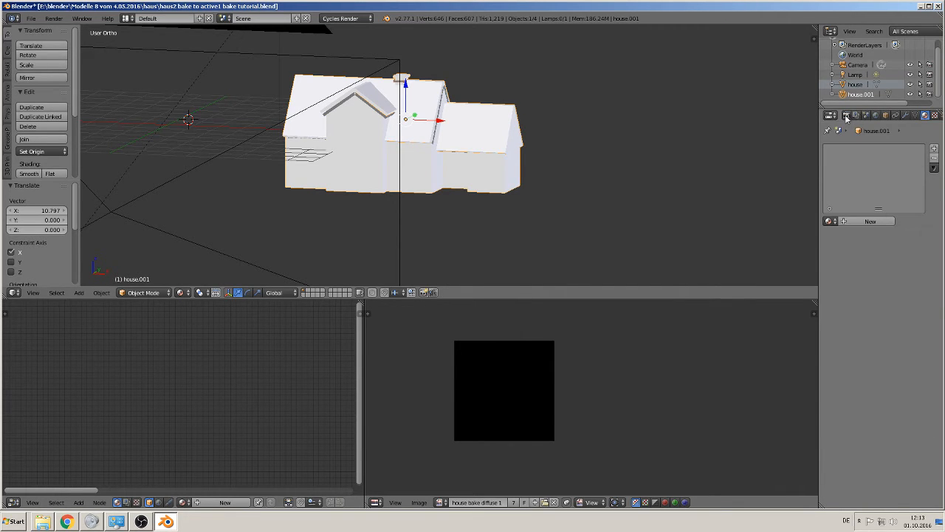
# Bring up the render and bake settings with the low-poly house active
pyautogui.click(847, 116)
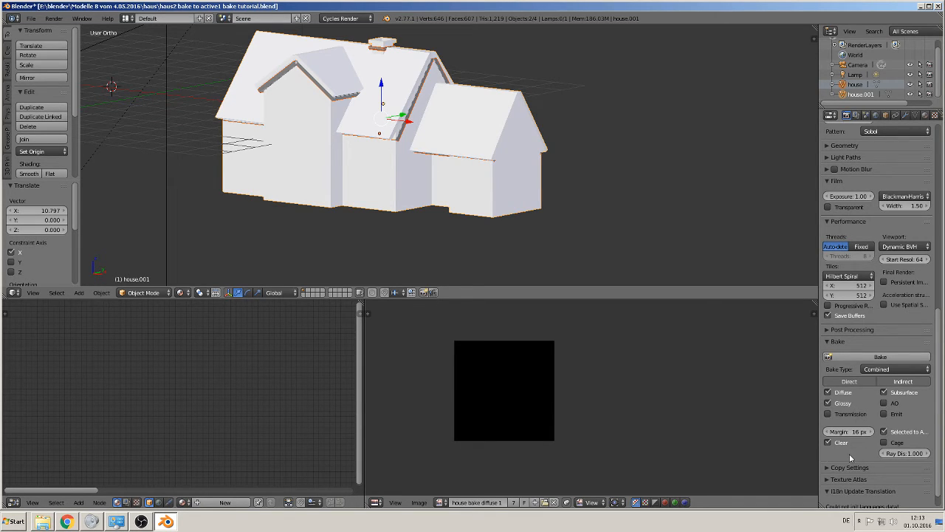
pyautogui.moveTo(877, 405)
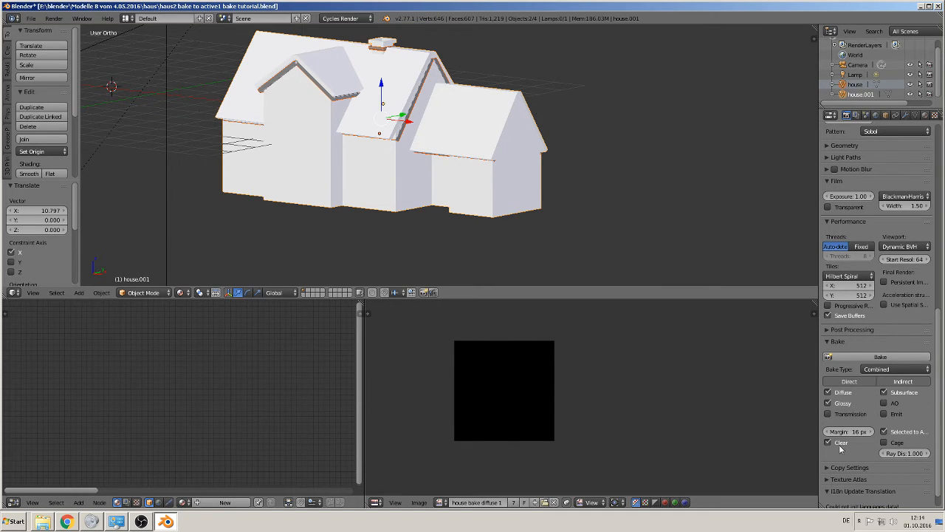
pyautogui.moveTo(647, 415)
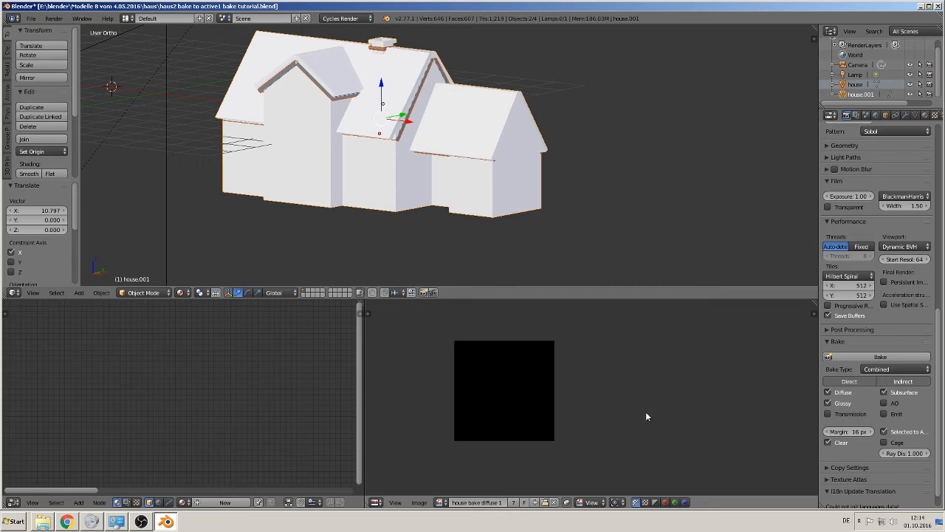
pyautogui.moveTo(691, 411)
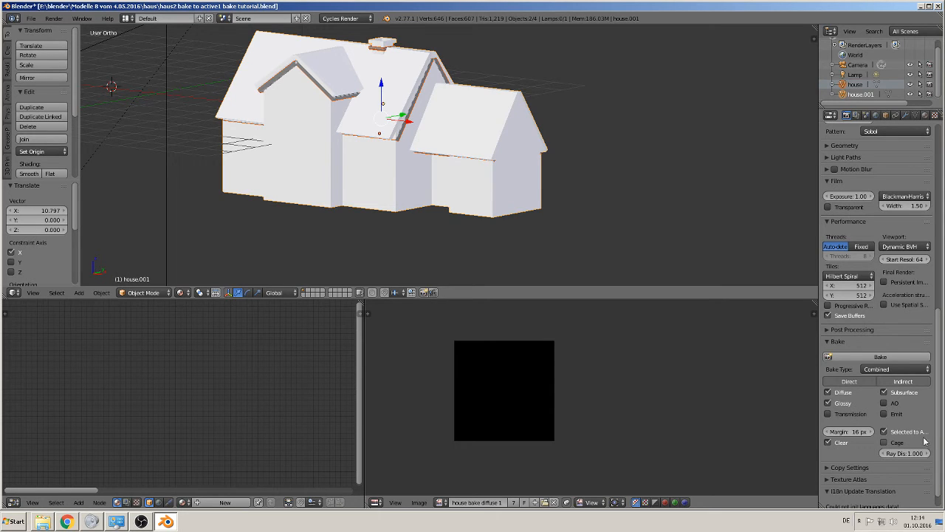
pyautogui.moveTo(884, 379)
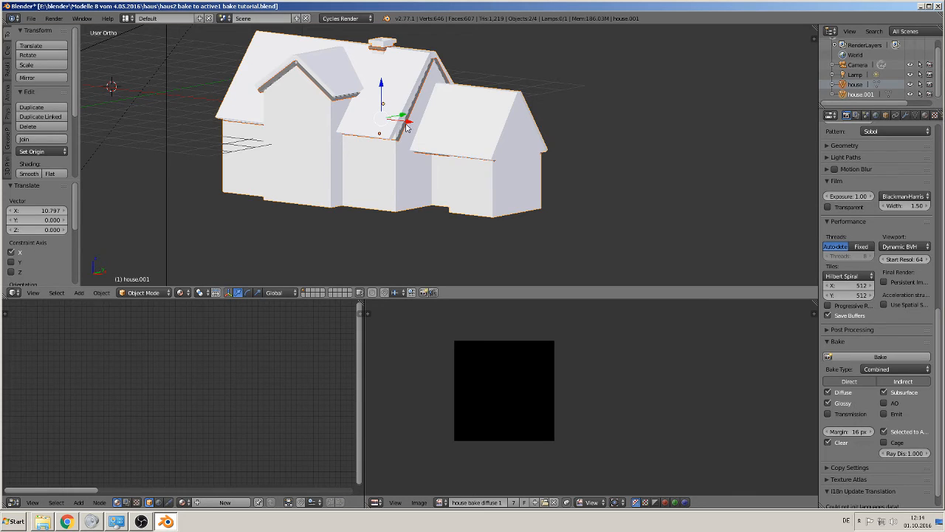
pyautogui.moveTo(475, 214)
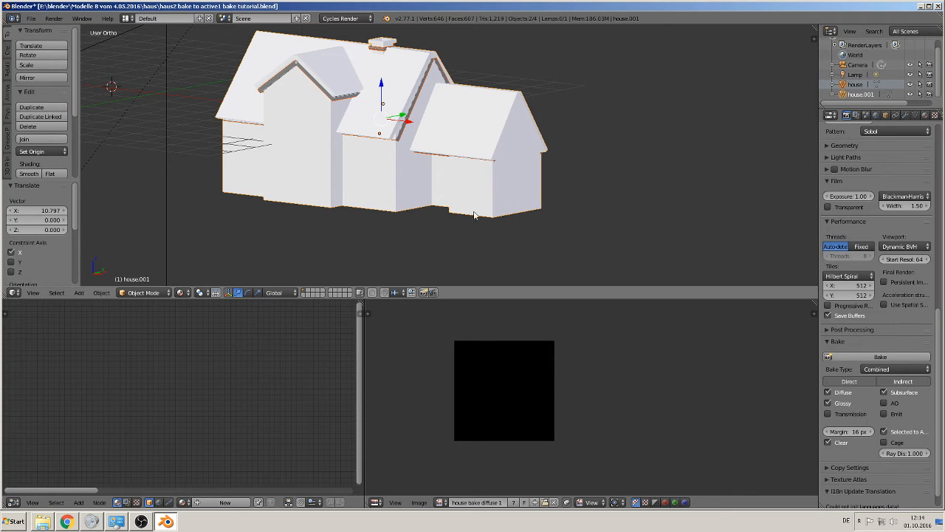
pyautogui.moveTo(453, 163)
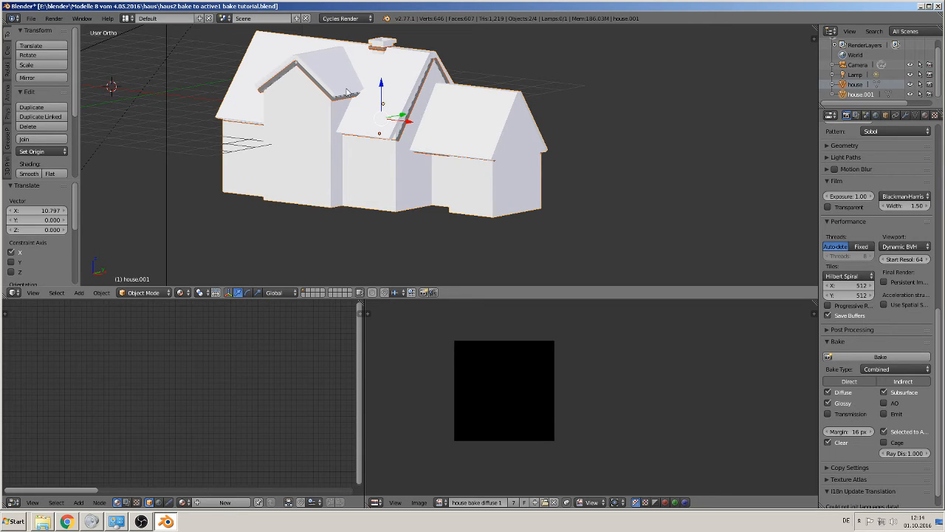
pyautogui.moveTo(812, 376)
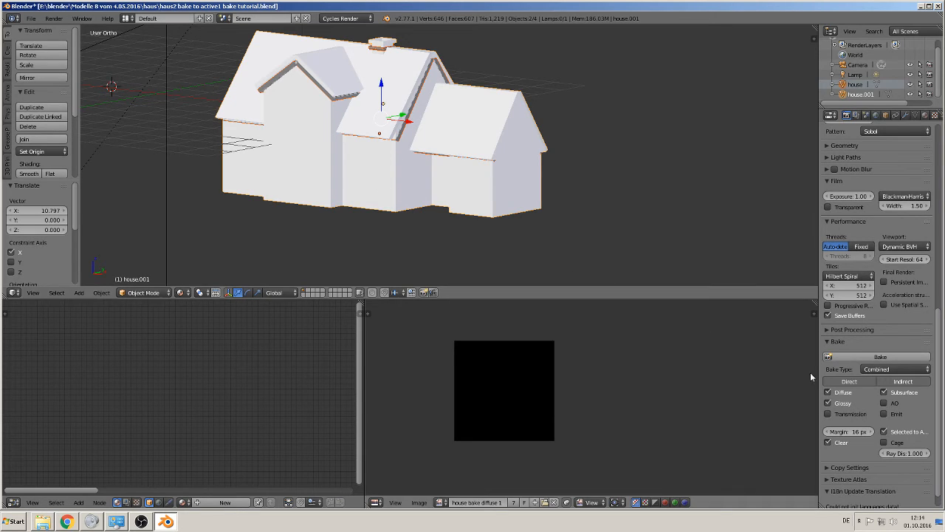
pyautogui.moveTo(859, 420)
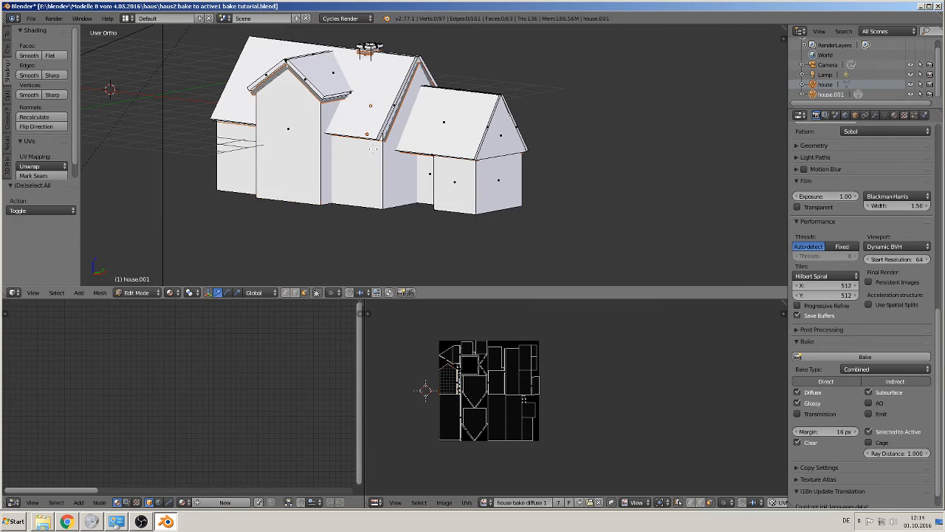
# Select all low-poly faces and show the high-poly house's roof, wall, window, grey, stone and door materials
pyautogui.press('a')
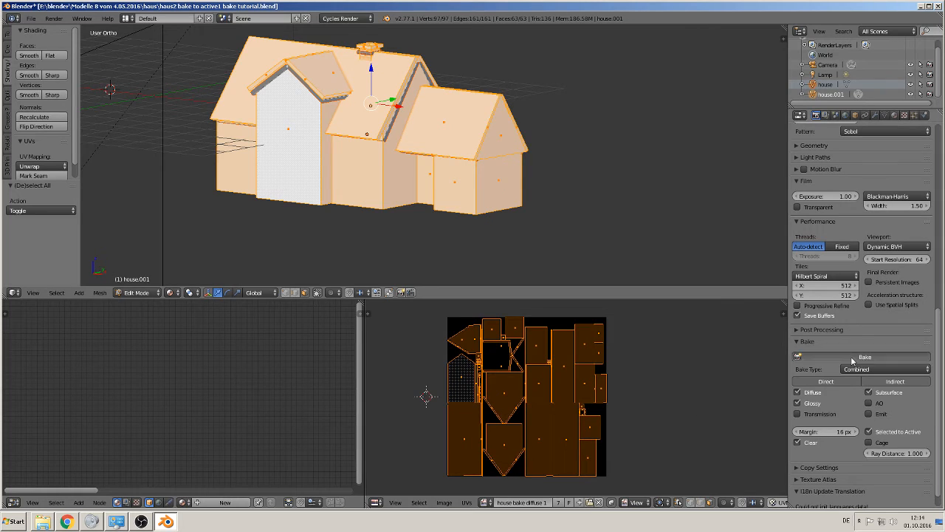
pyautogui.click(864, 356)
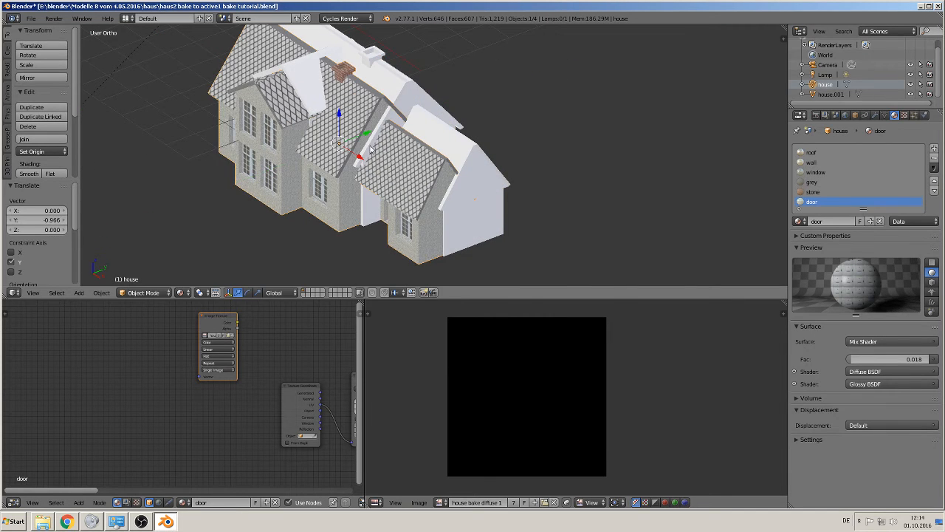
# Give house.001 a new material with an Image Texture colour using the bake image
pyautogui.click(833, 95)
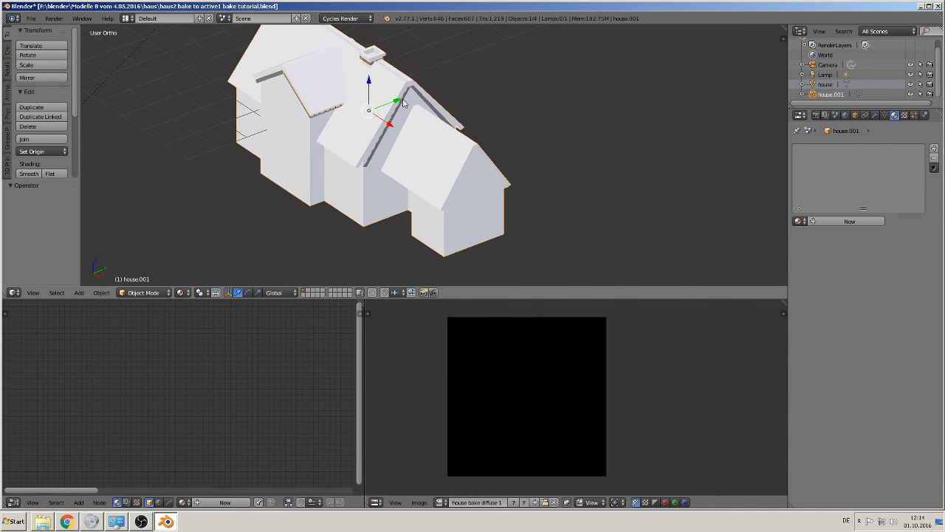
pyautogui.click(849, 221)
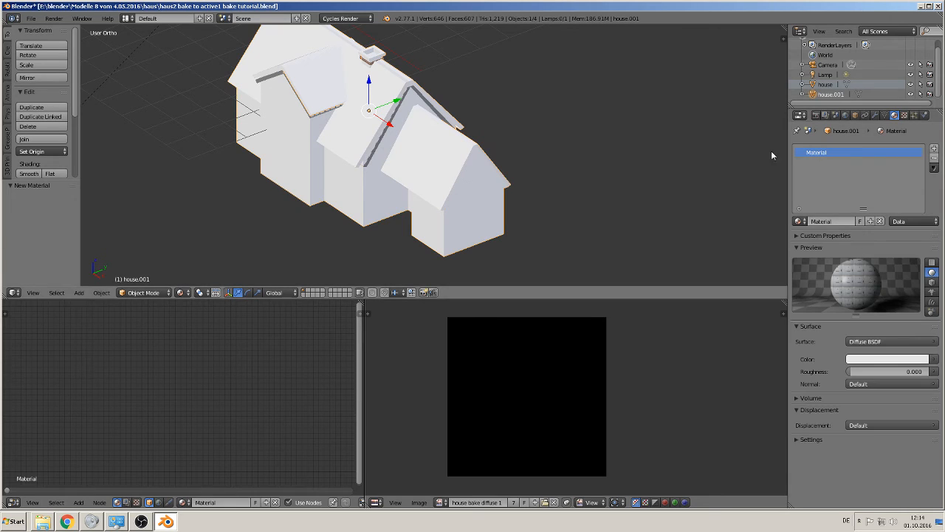
pyautogui.moveTo(875, 366)
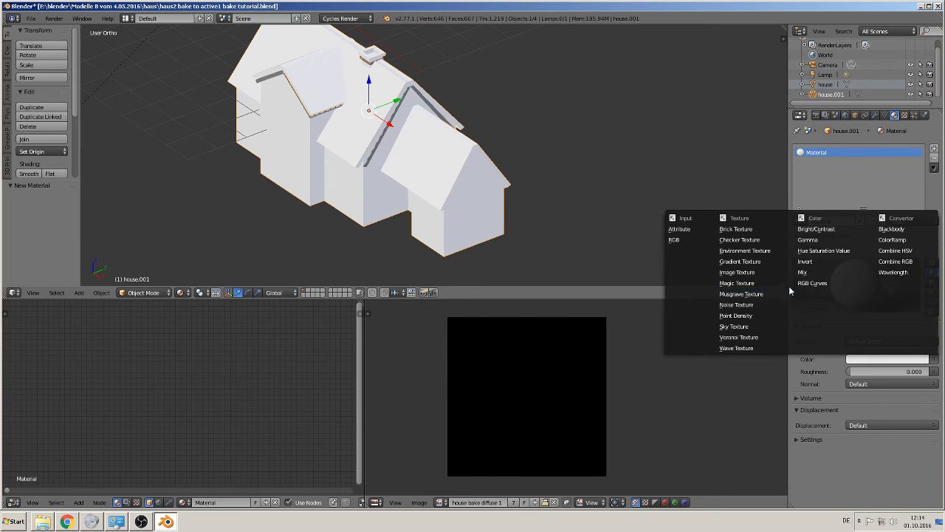
pyautogui.click(737, 272)
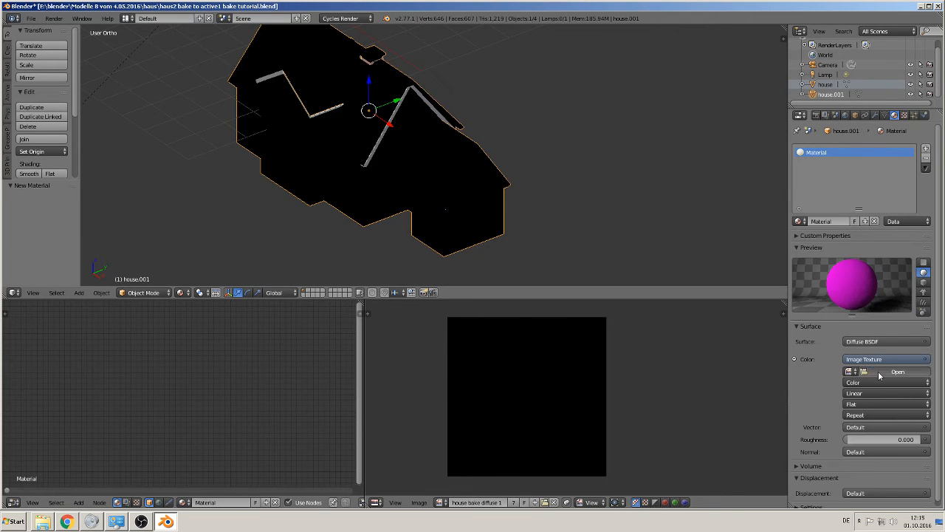
pyautogui.click(897, 372)
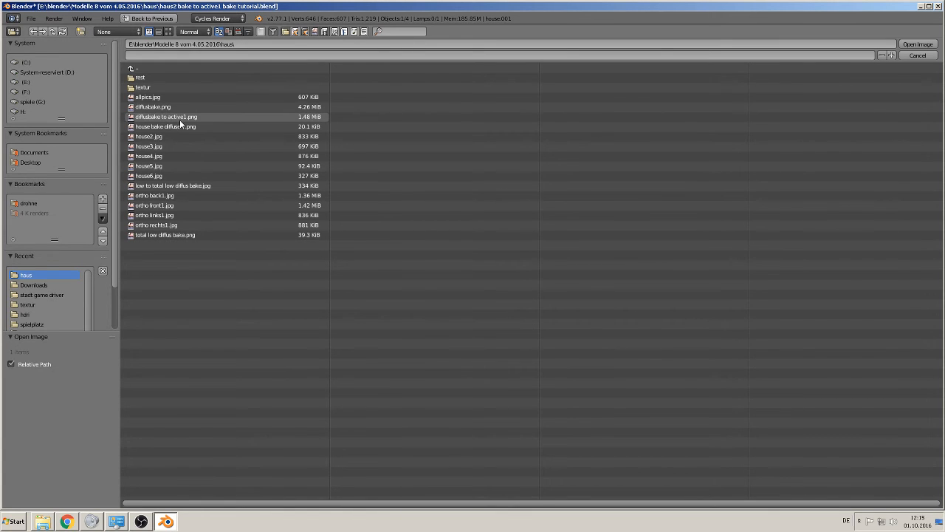
pyautogui.click(918, 43)
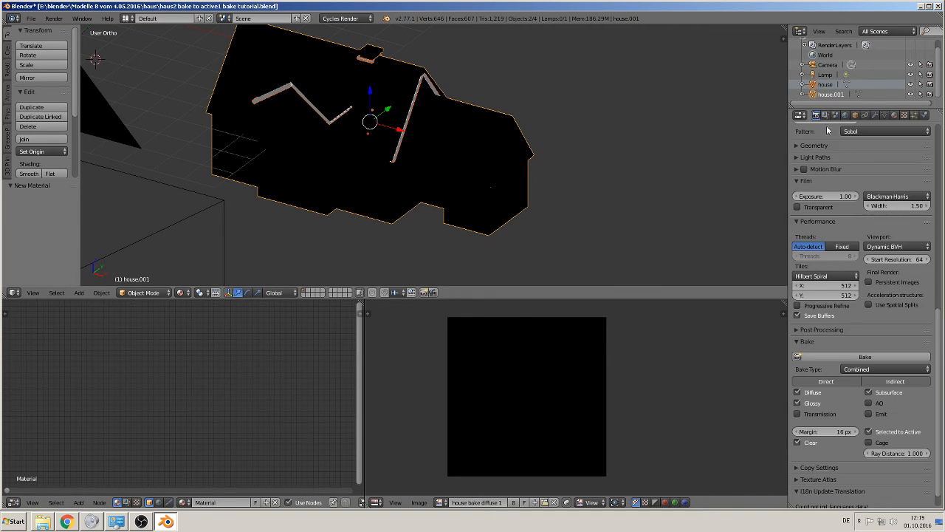
# Run Selected to Active bake so the high-poly colours fill the low-poly image
pyautogui.click(864, 356)
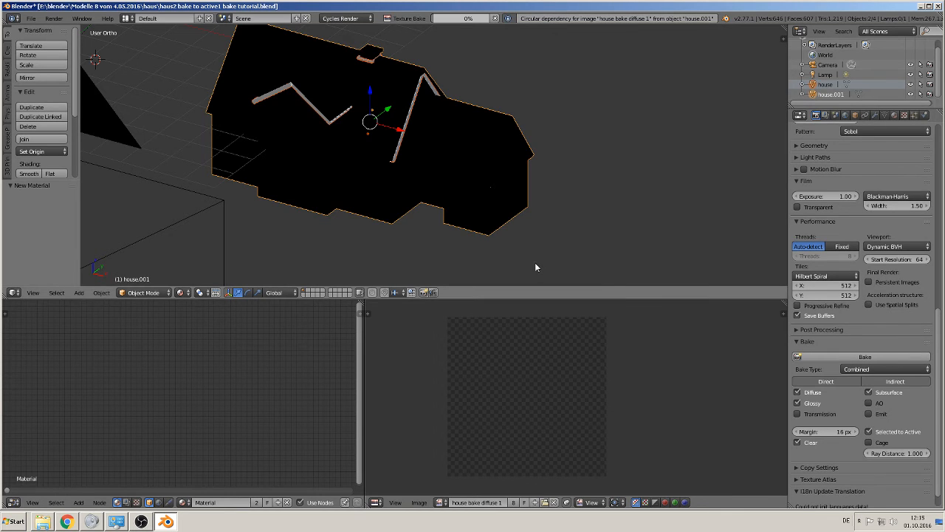
pyautogui.press('Tab')
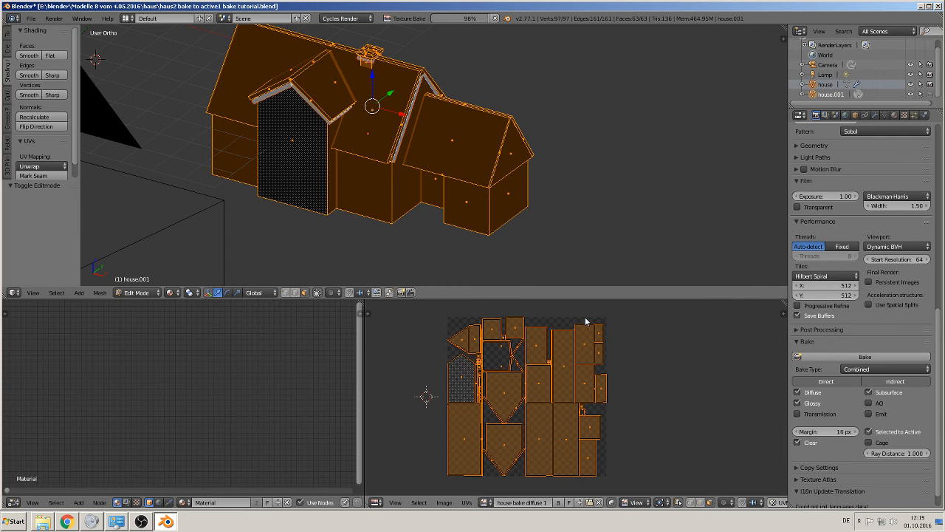
pyautogui.click(864, 357)
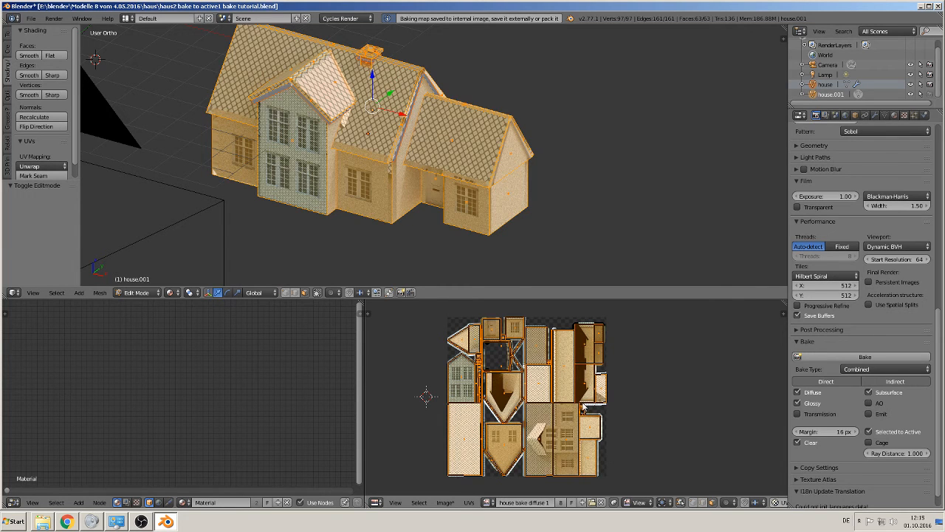
pyautogui.scroll(3)
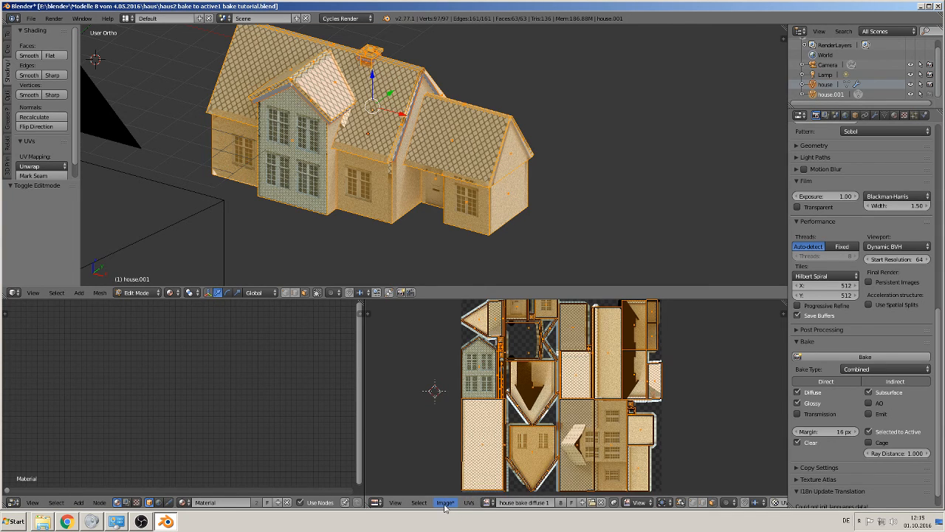
# Save the baked texture image via the Image Editor's Image menu
pyautogui.click(445, 502)
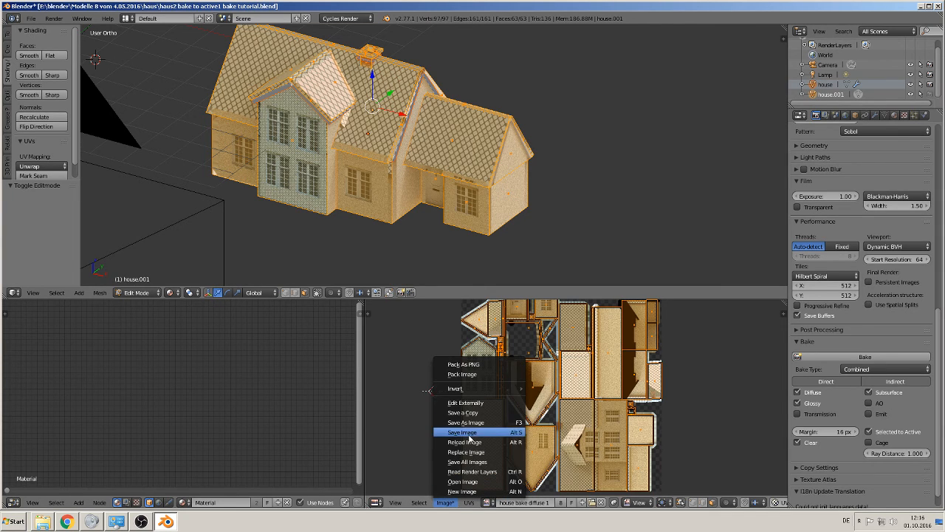
pyautogui.moveTo(462, 432)
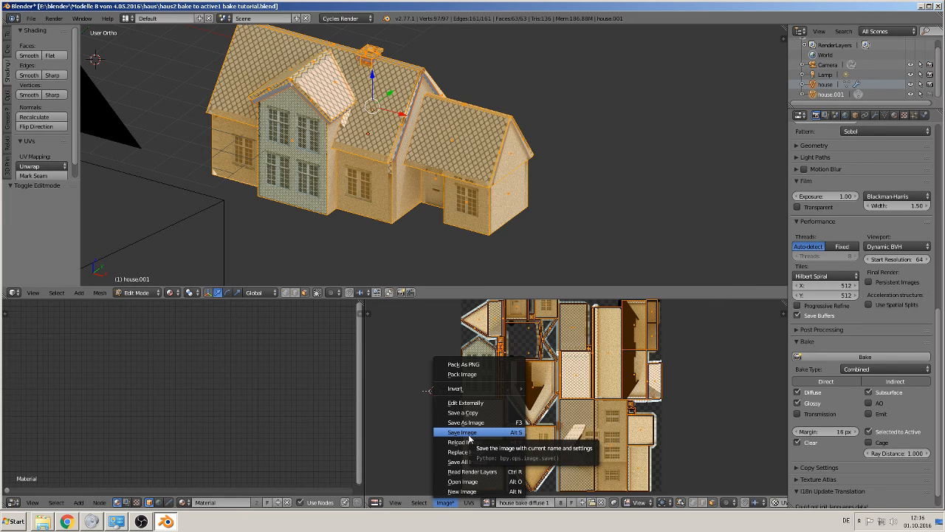
pyautogui.click(462, 432)
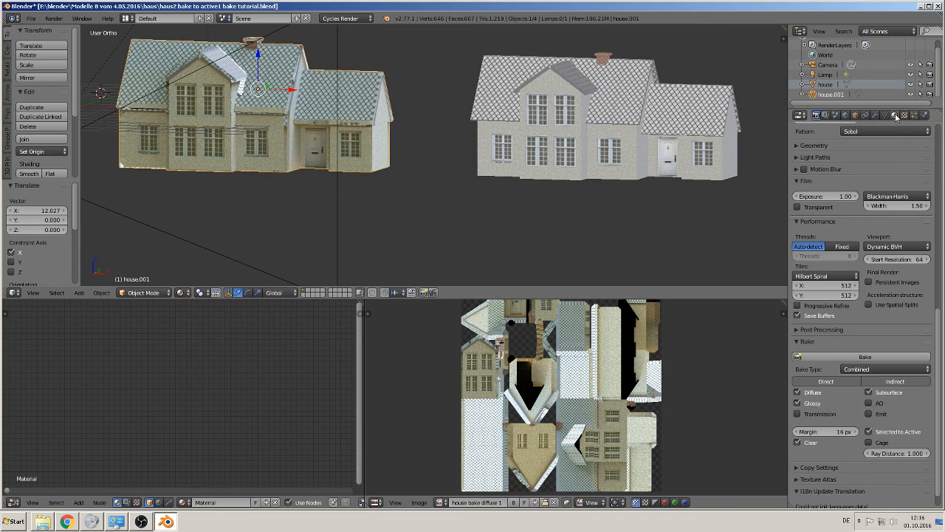
# Select the high-poly house to compare it beside the textured low-poly copy
pyautogui.click(894, 115)
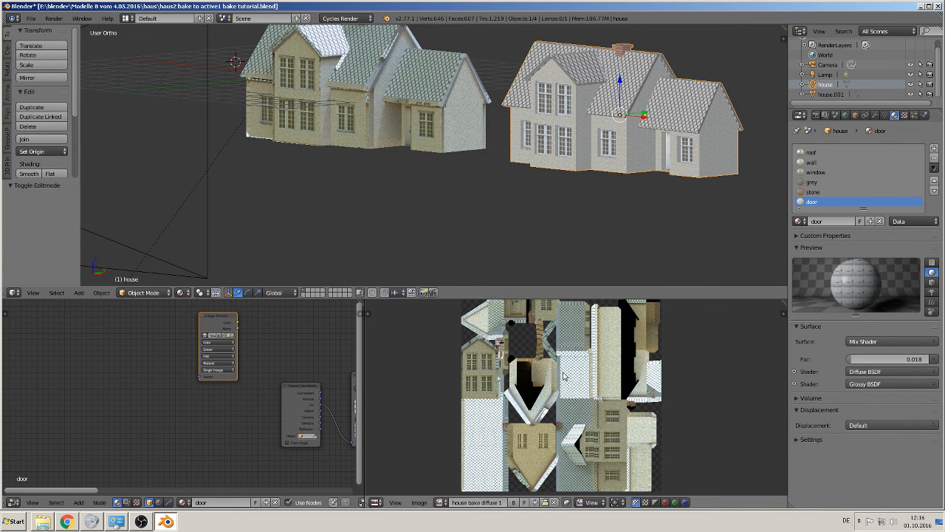
pyautogui.moveTo(642, 400)
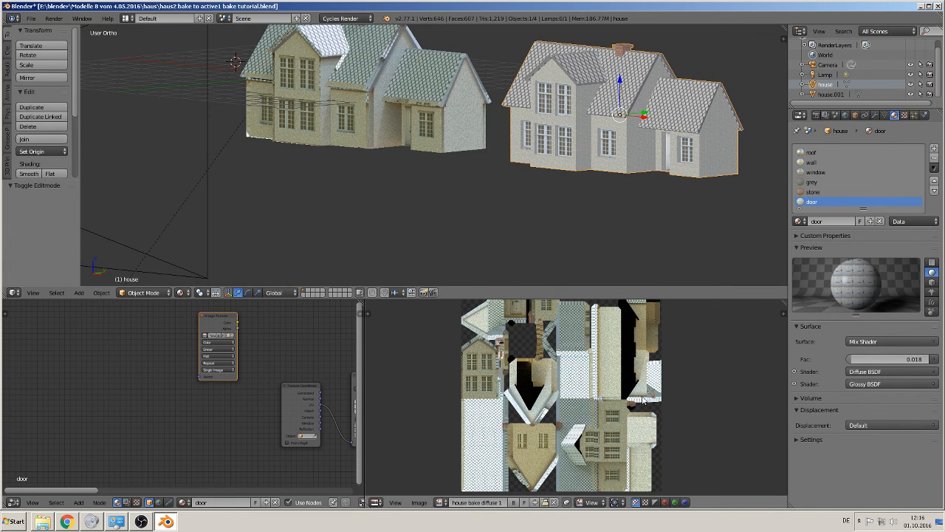
pyautogui.moveTo(457, 171)
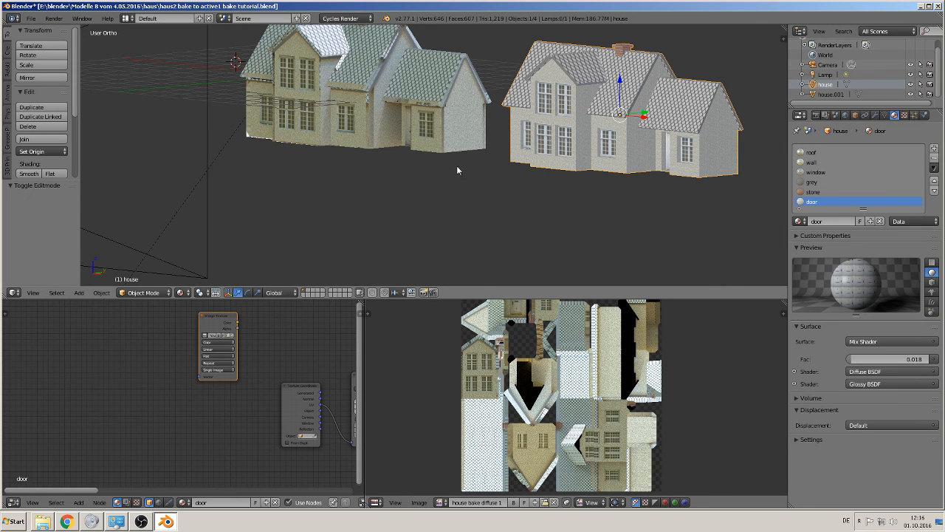